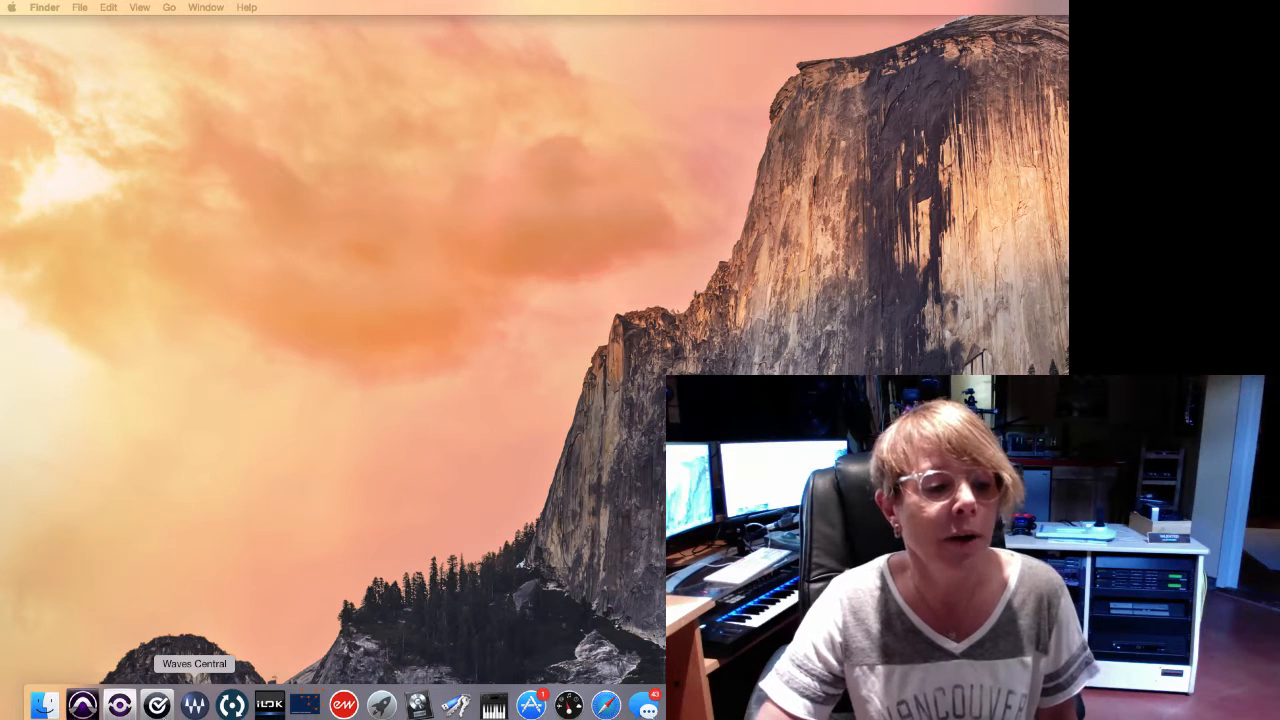
mouse_move(80, 704)
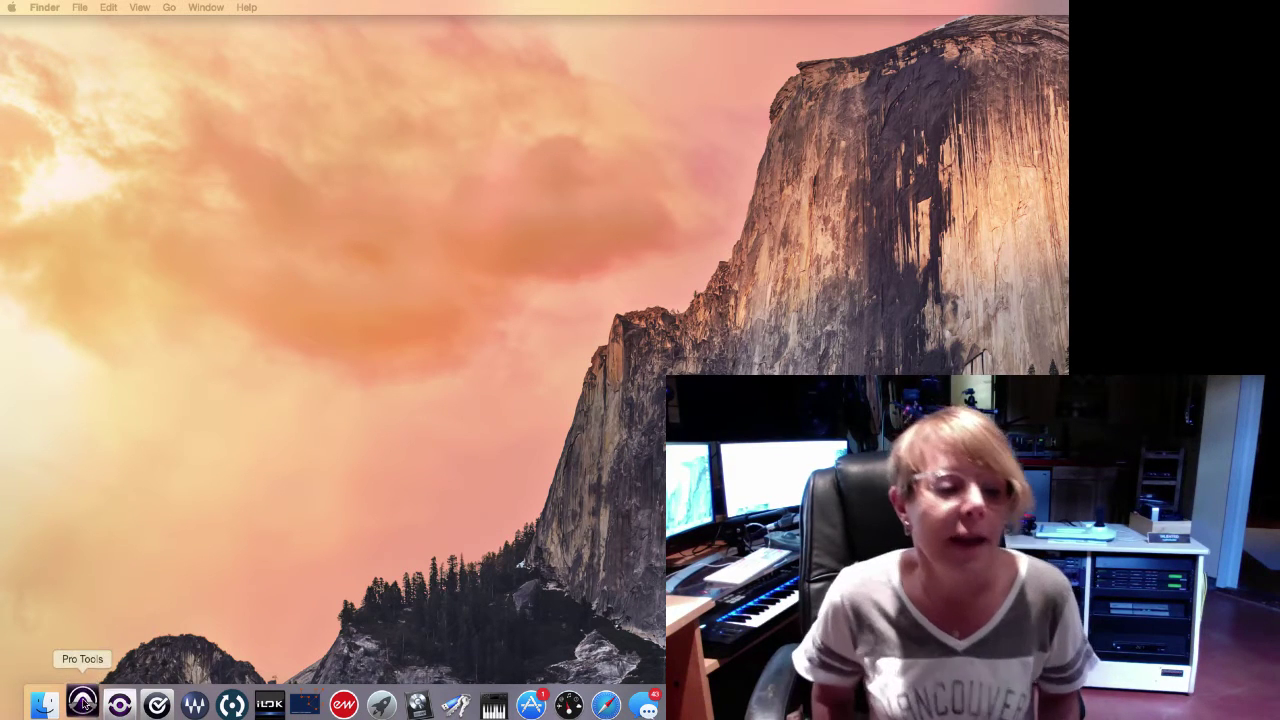
- Launch Pro Tools from the Dock
left_click(82, 704)
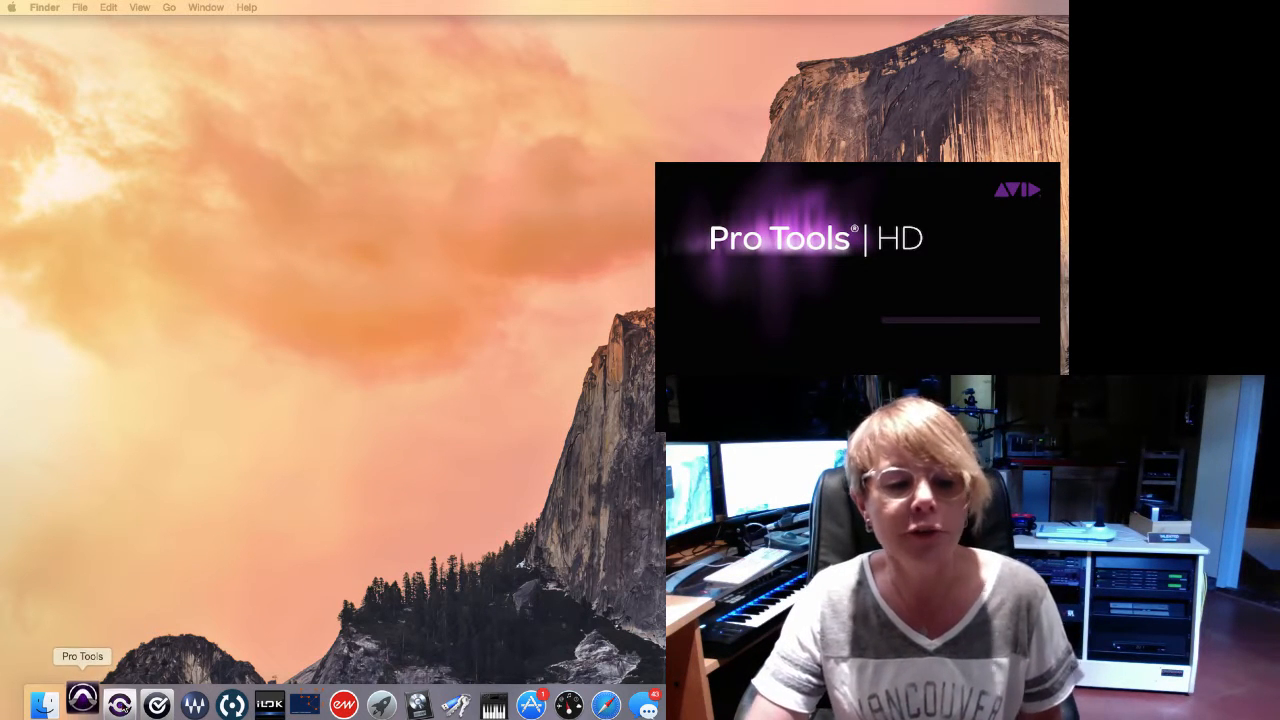
mouse_move(606, 704)
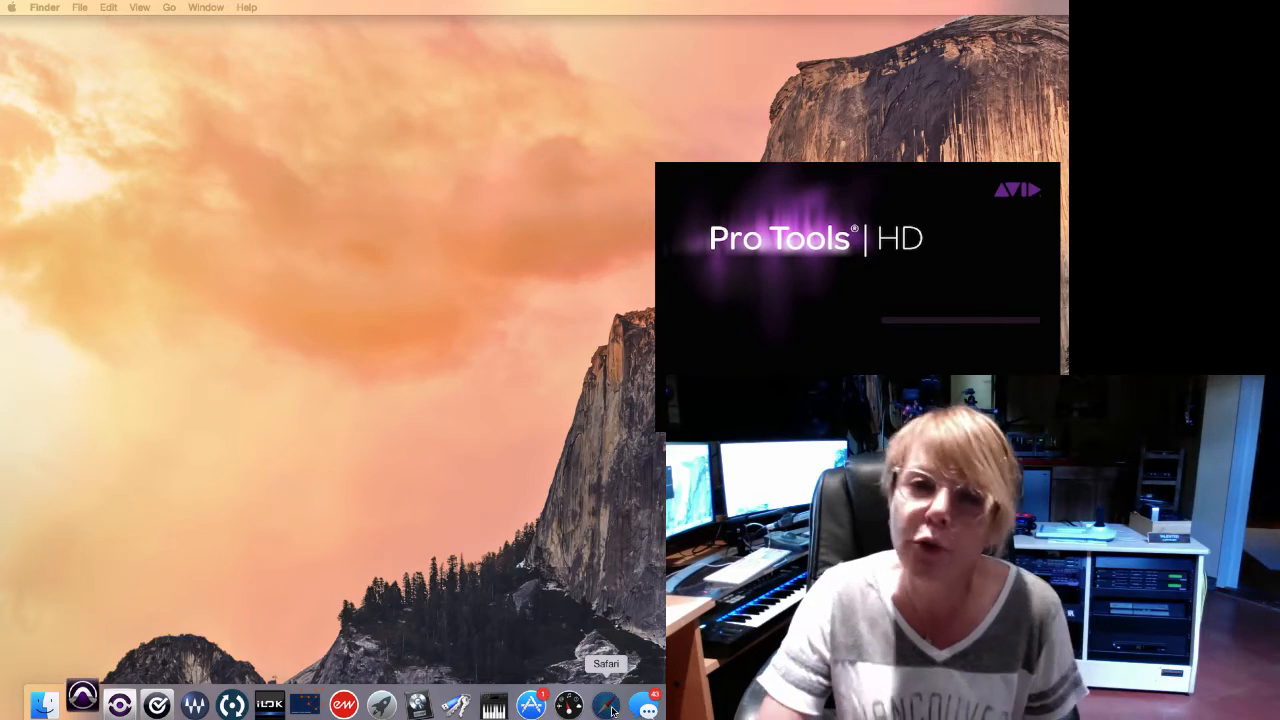
- Switch to Safari and scroll through the e-chords Let It Be chord page
left_click(604, 704)
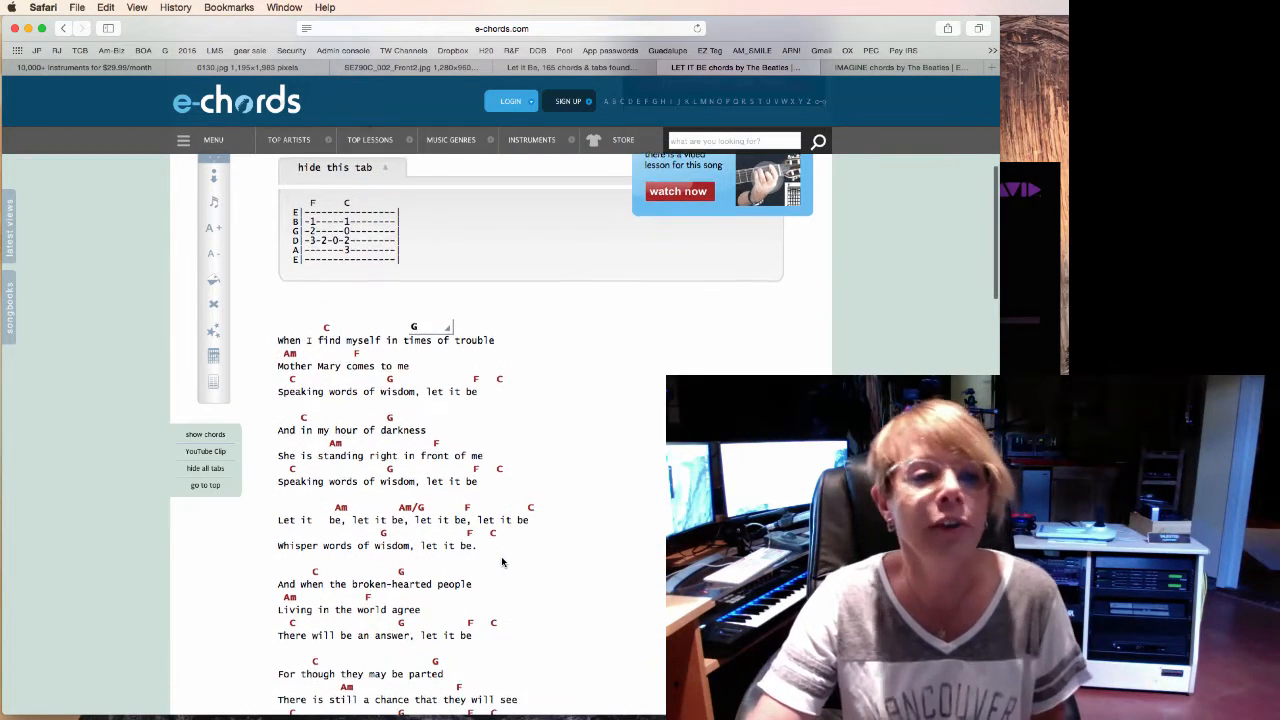
scroll("up", 3)
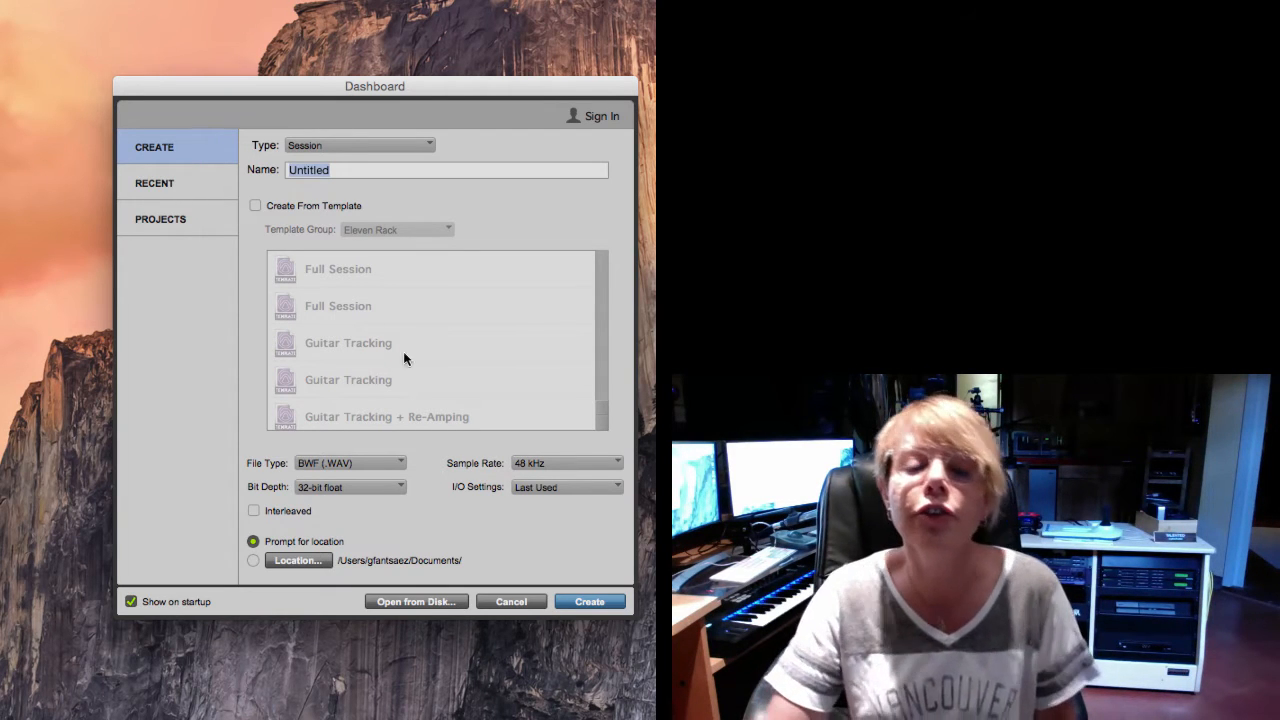
- Check Recent sessions, then name the new session 'Let it Be G' in the Dashboard
left_click(156, 184)
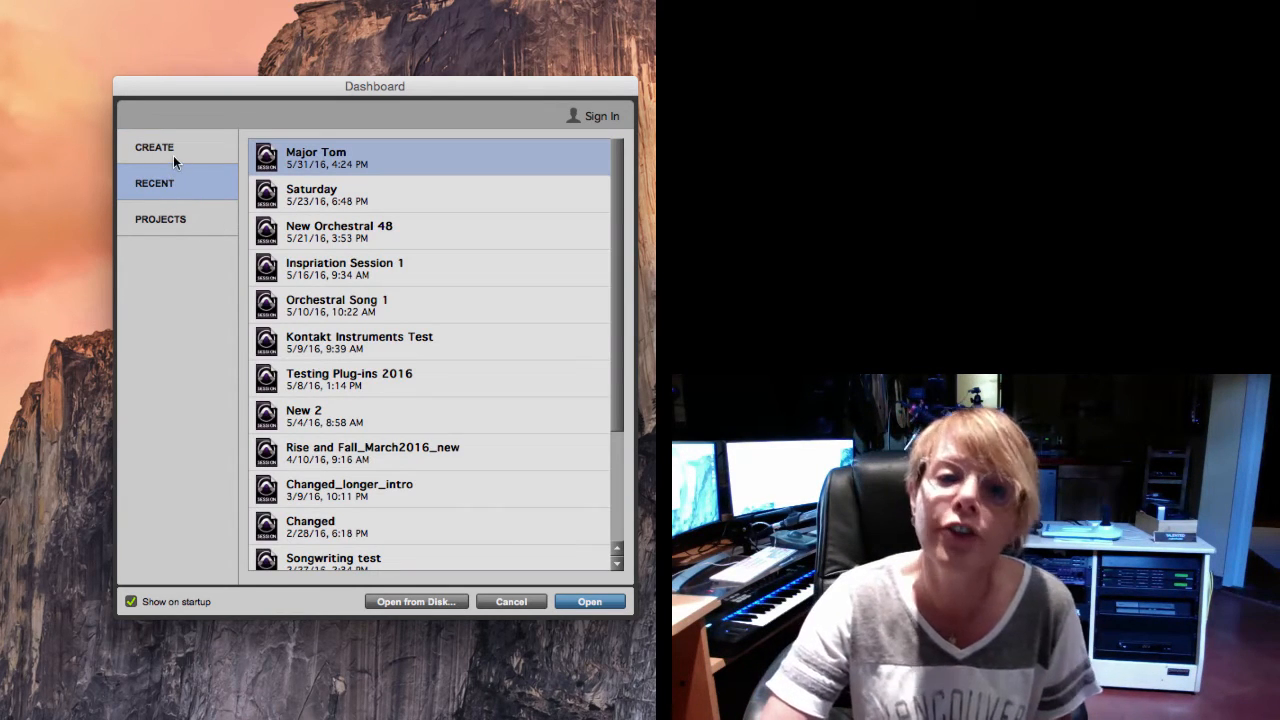
left_click(154, 148)
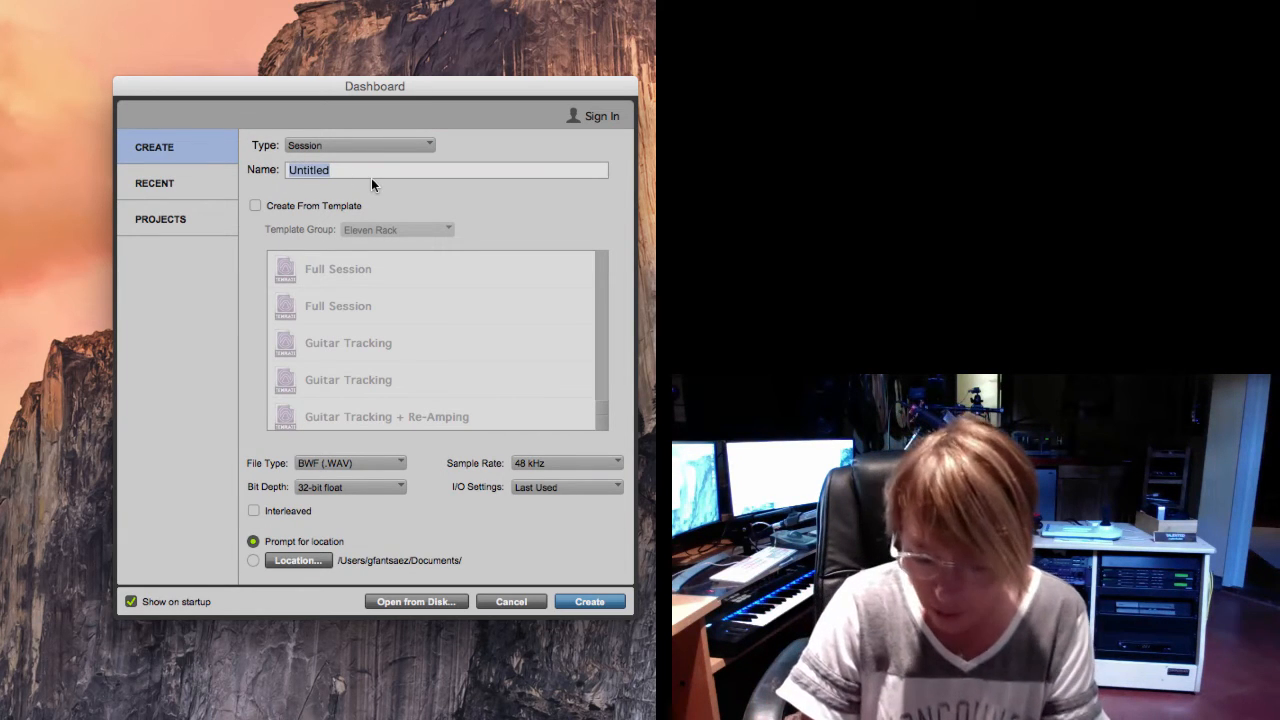
type("Let it Be")
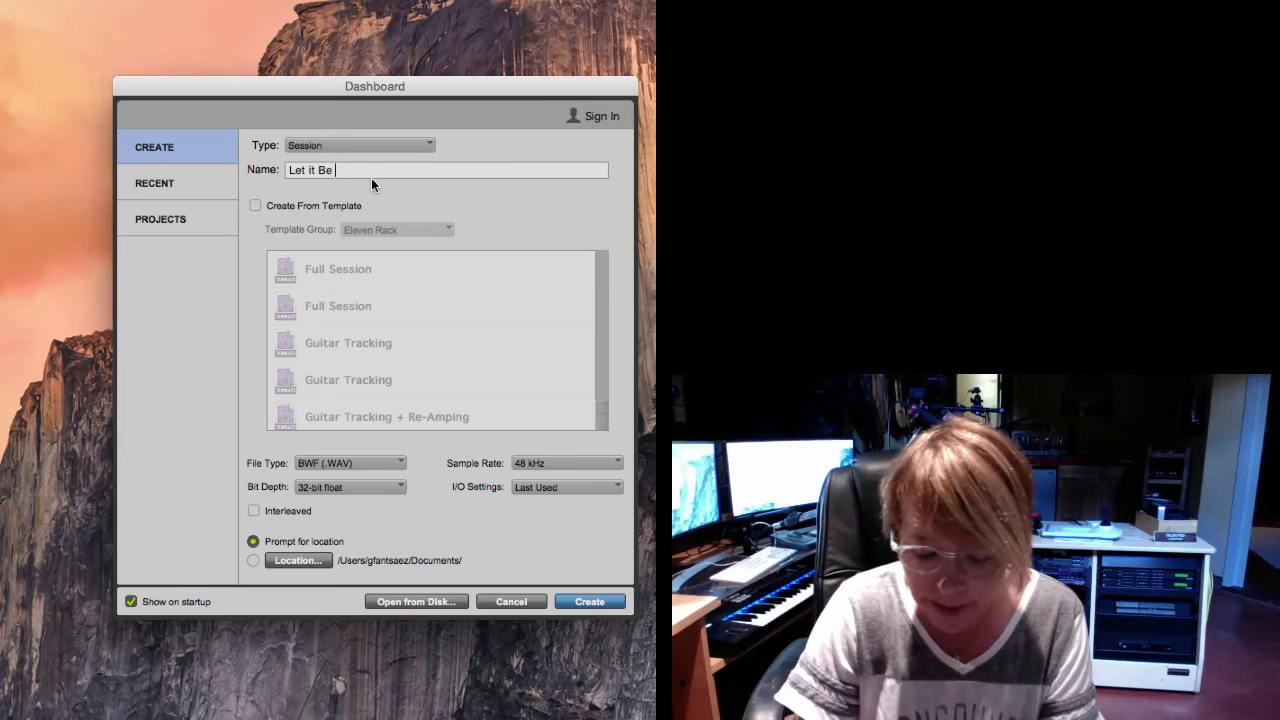
type("G")
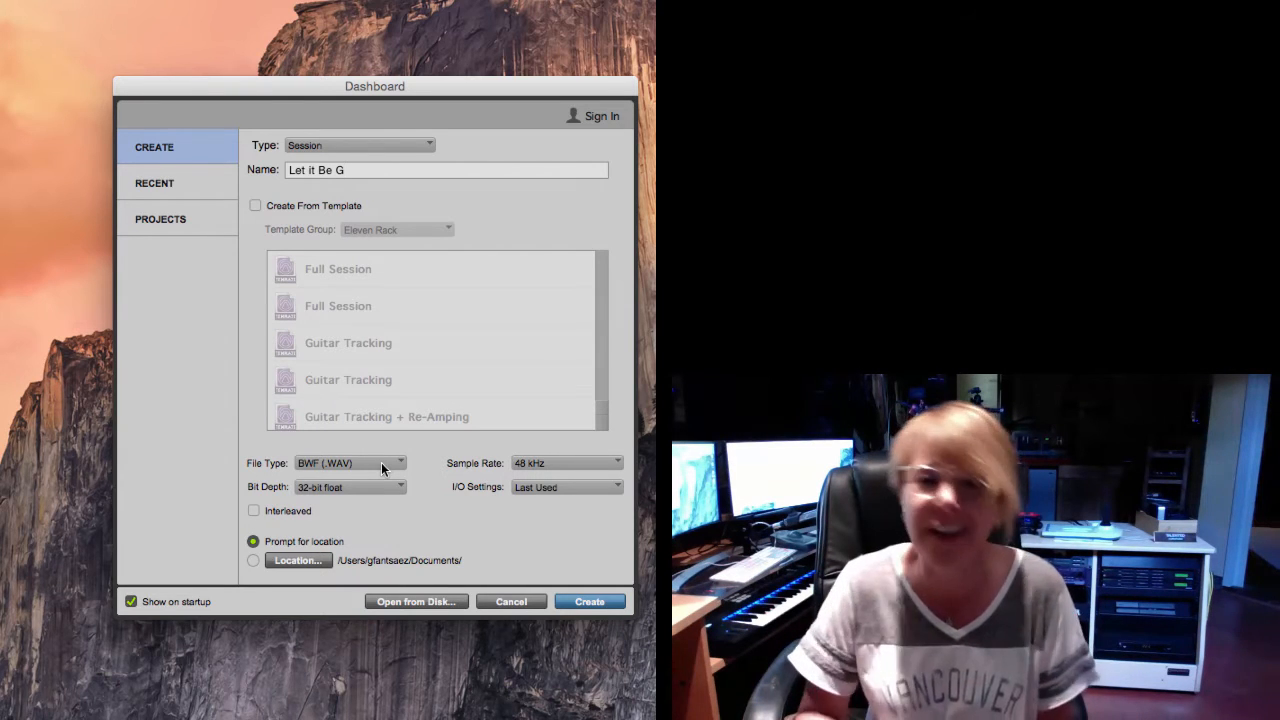
mouse_move(496, 470)
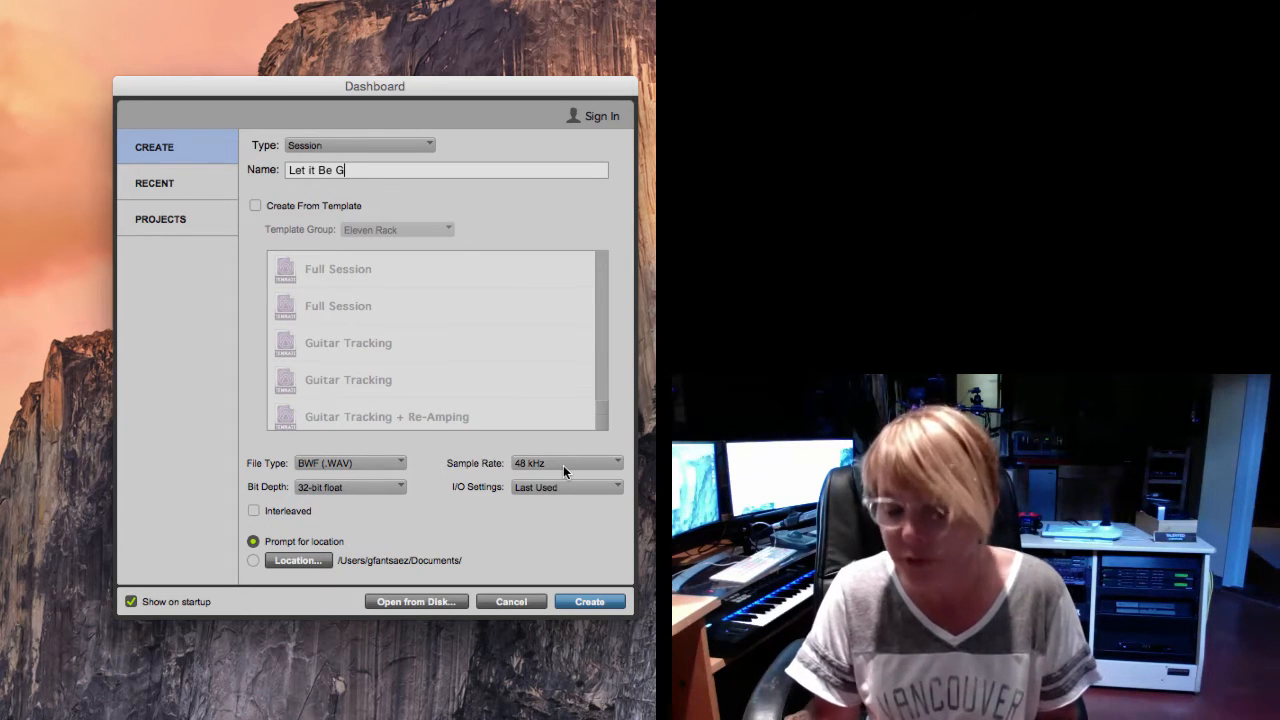
- Keep the session sample rate at 48 kHz from the Sample Rate list
left_click(564, 464)
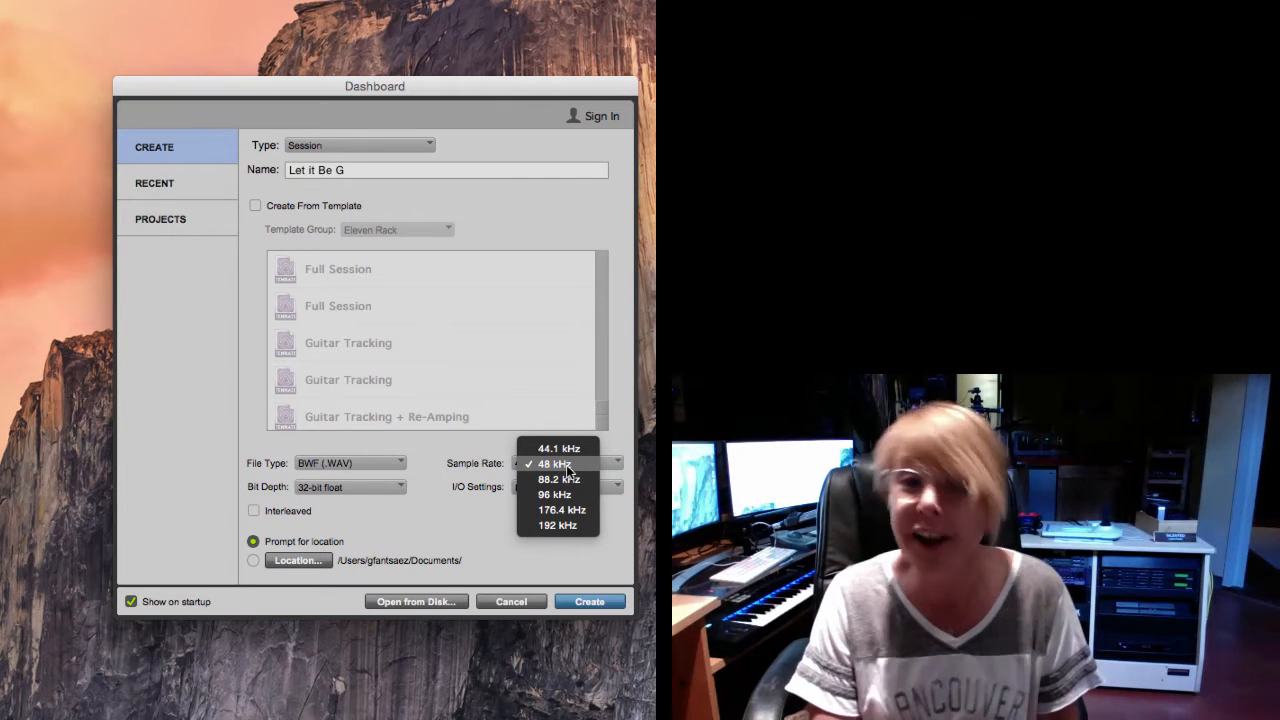
left_click(556, 464)
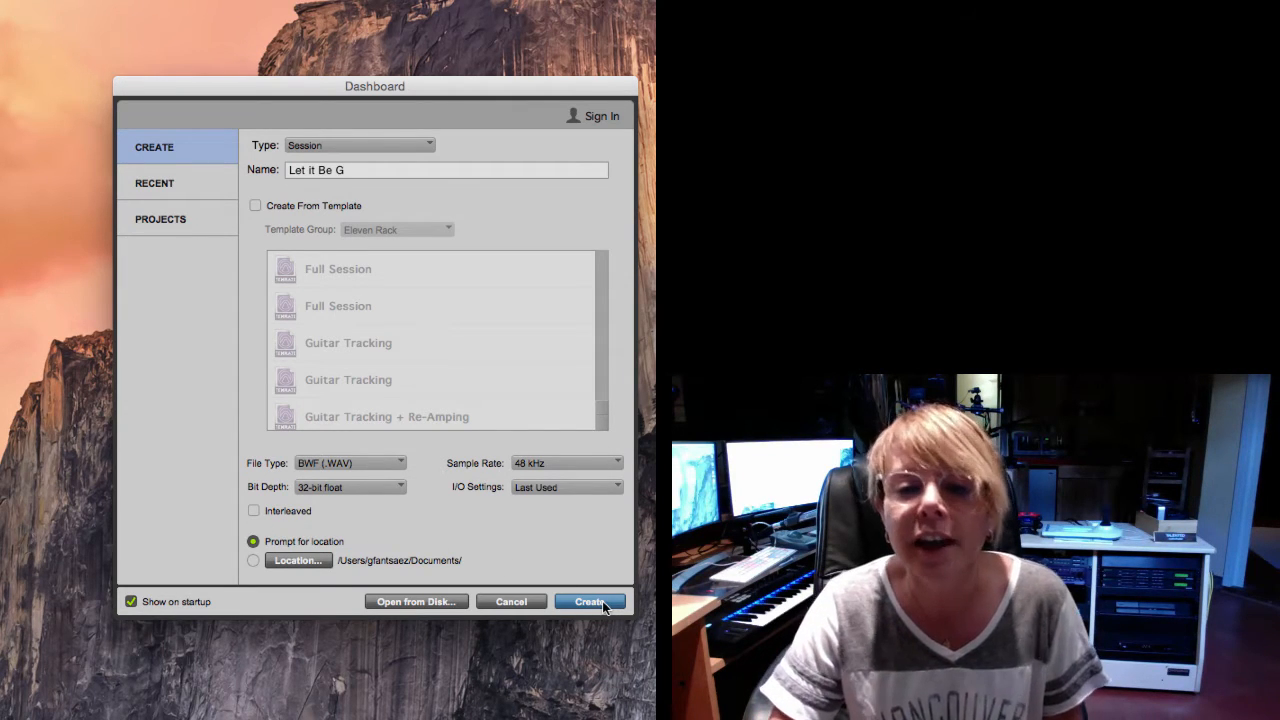
- Create the session and save it into Tutorial Sessions on the Internal 2 GB drive
left_click(588, 600)
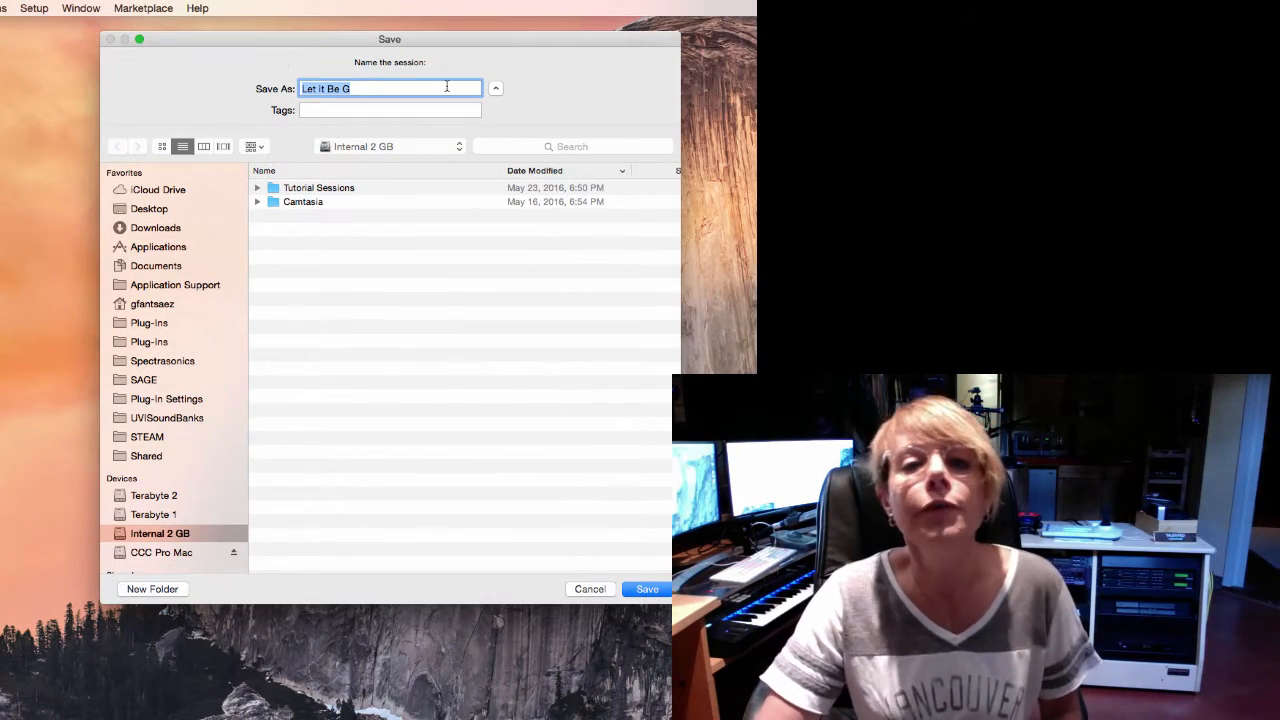
left_click(496, 88)
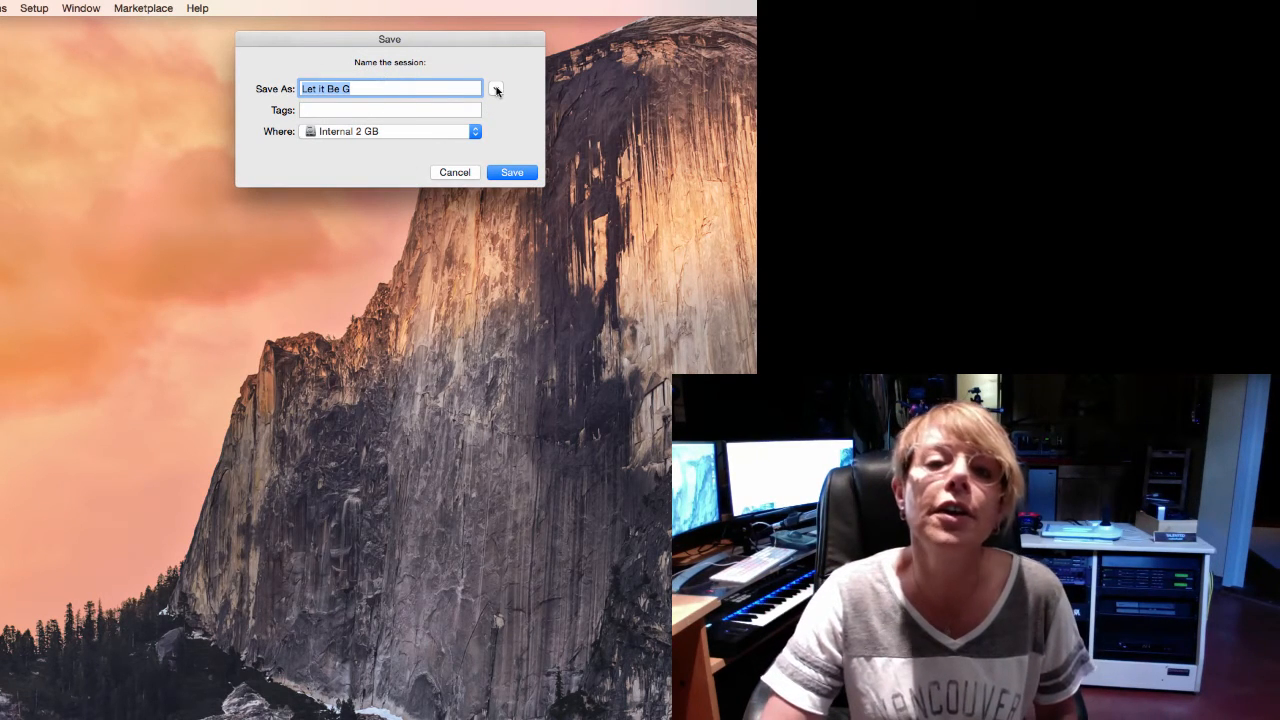
left_click(496, 88)
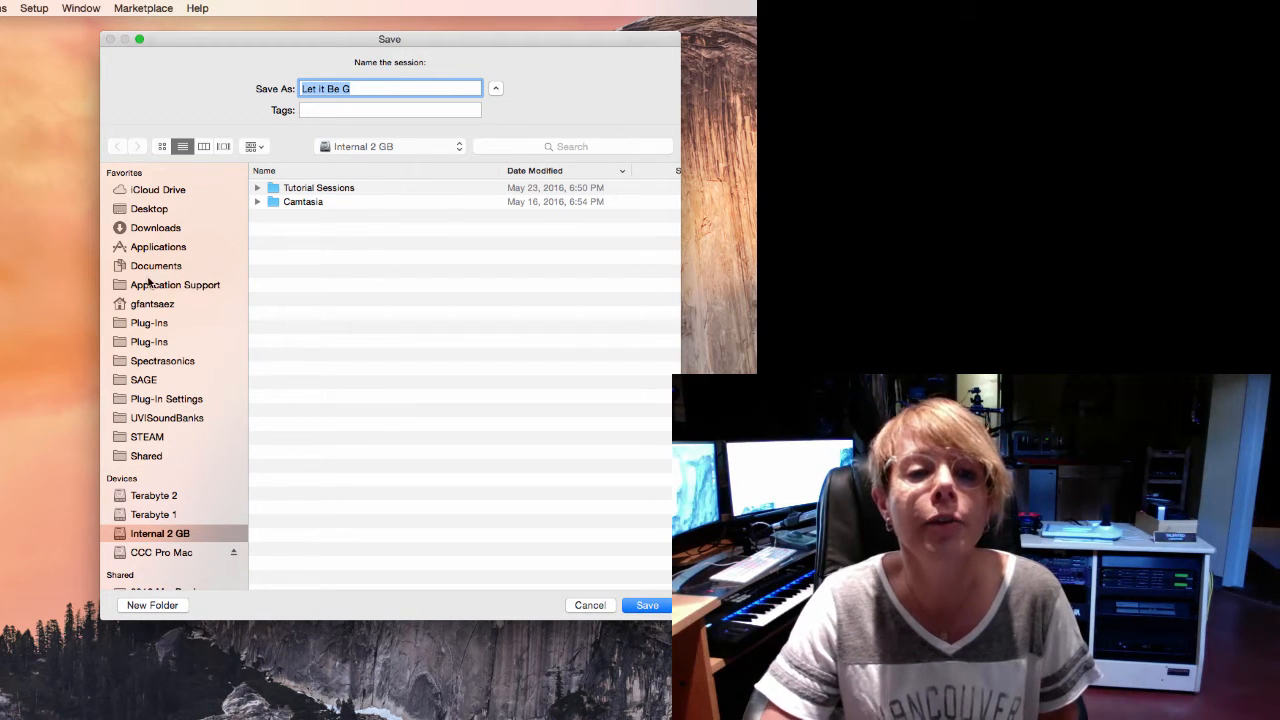
left_click(156, 264)
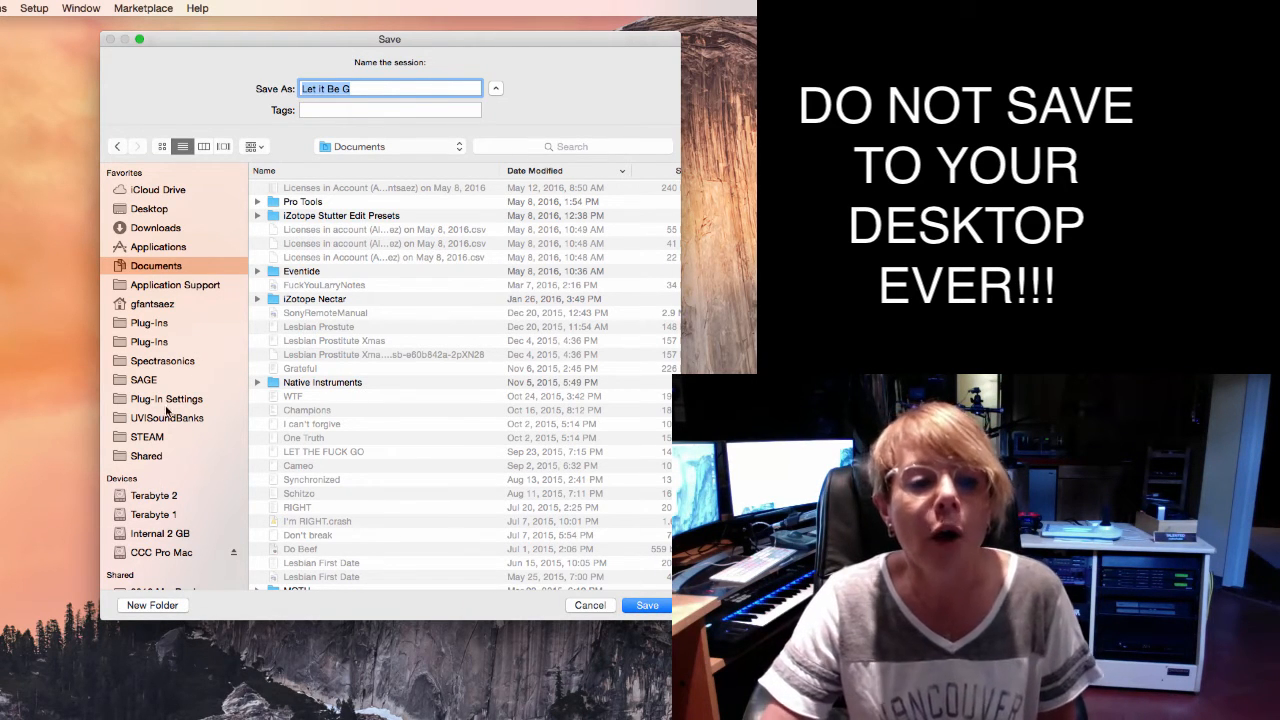
left_click(160, 532)
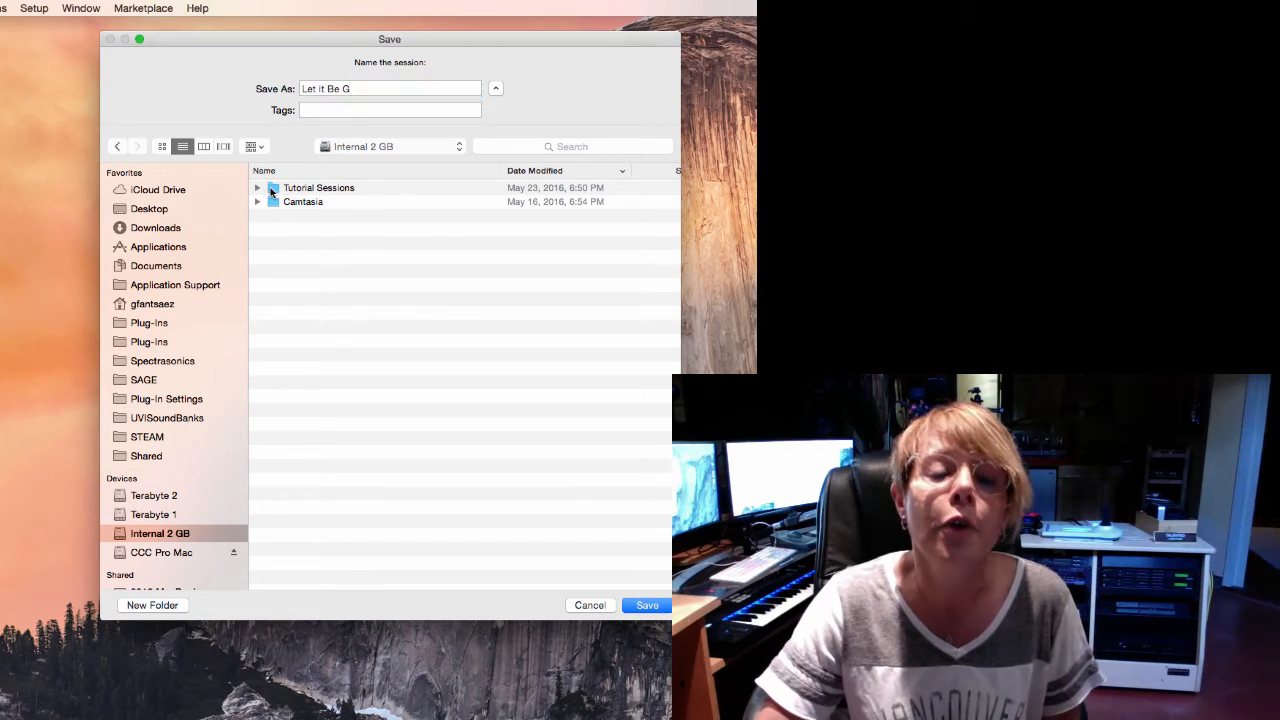
double_click(318, 188)
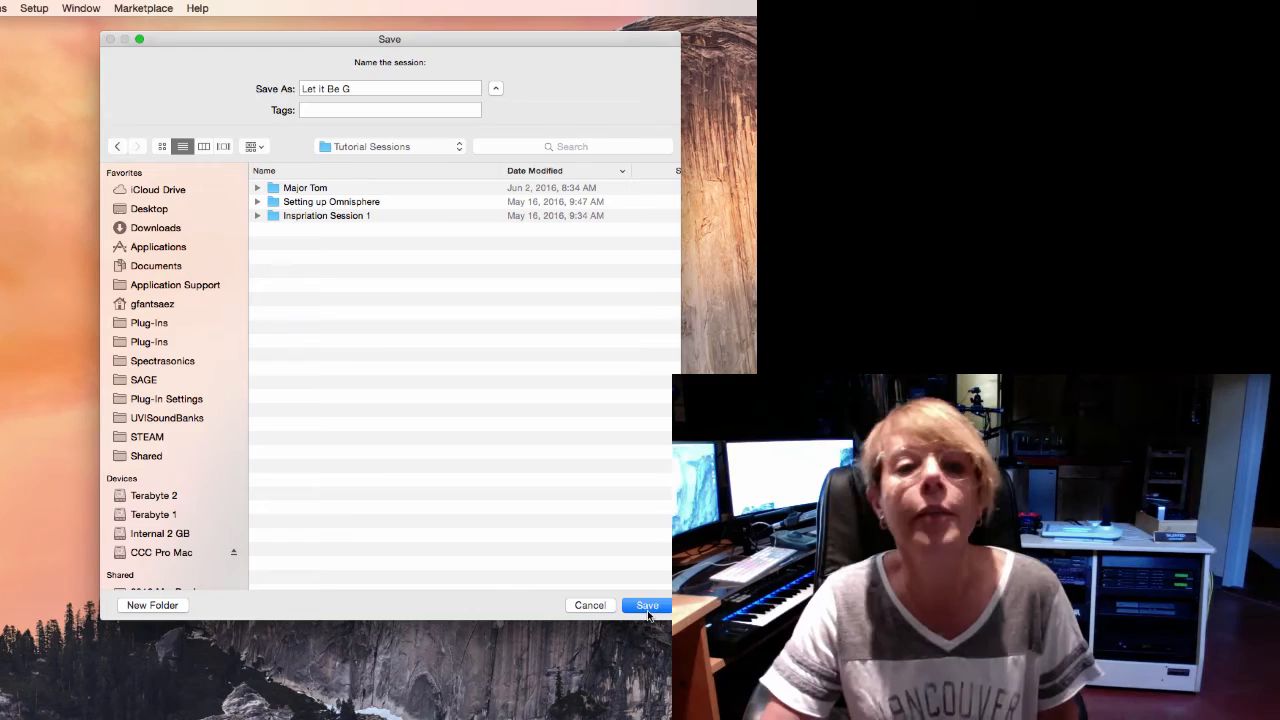
left_click(648, 604)
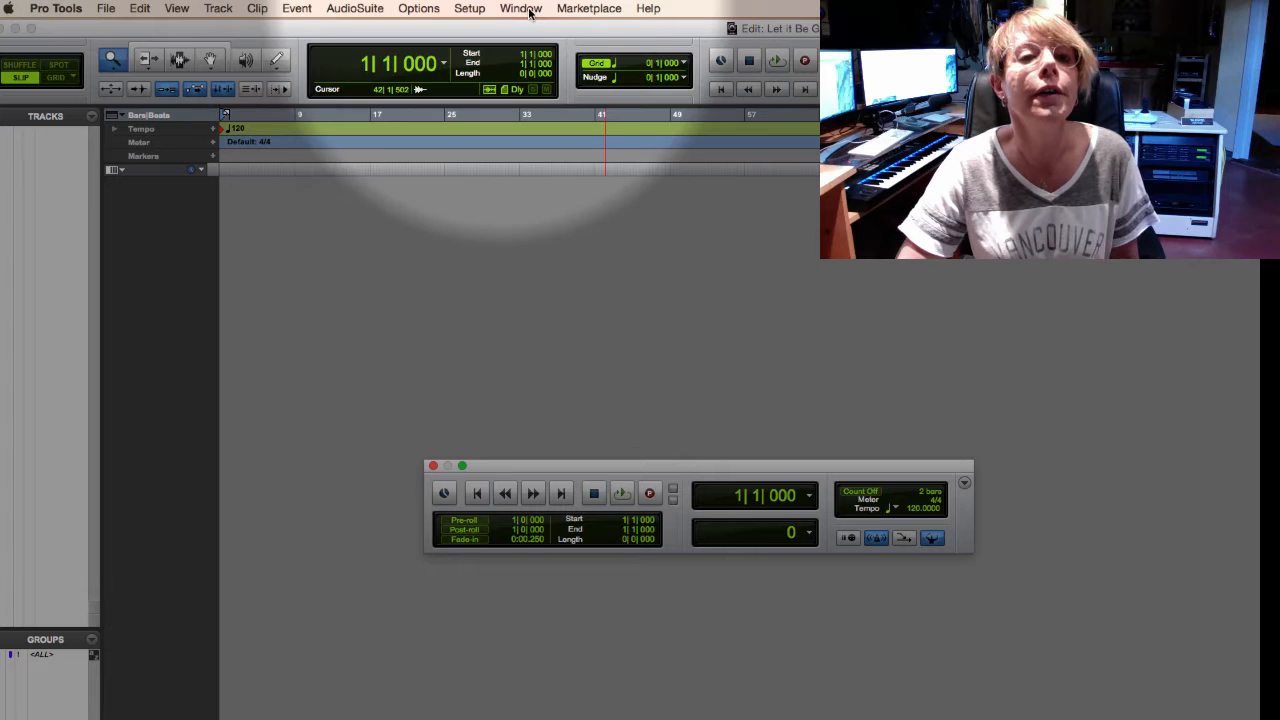
- Show the Transport window from the Window menu
left_click(520, 8)
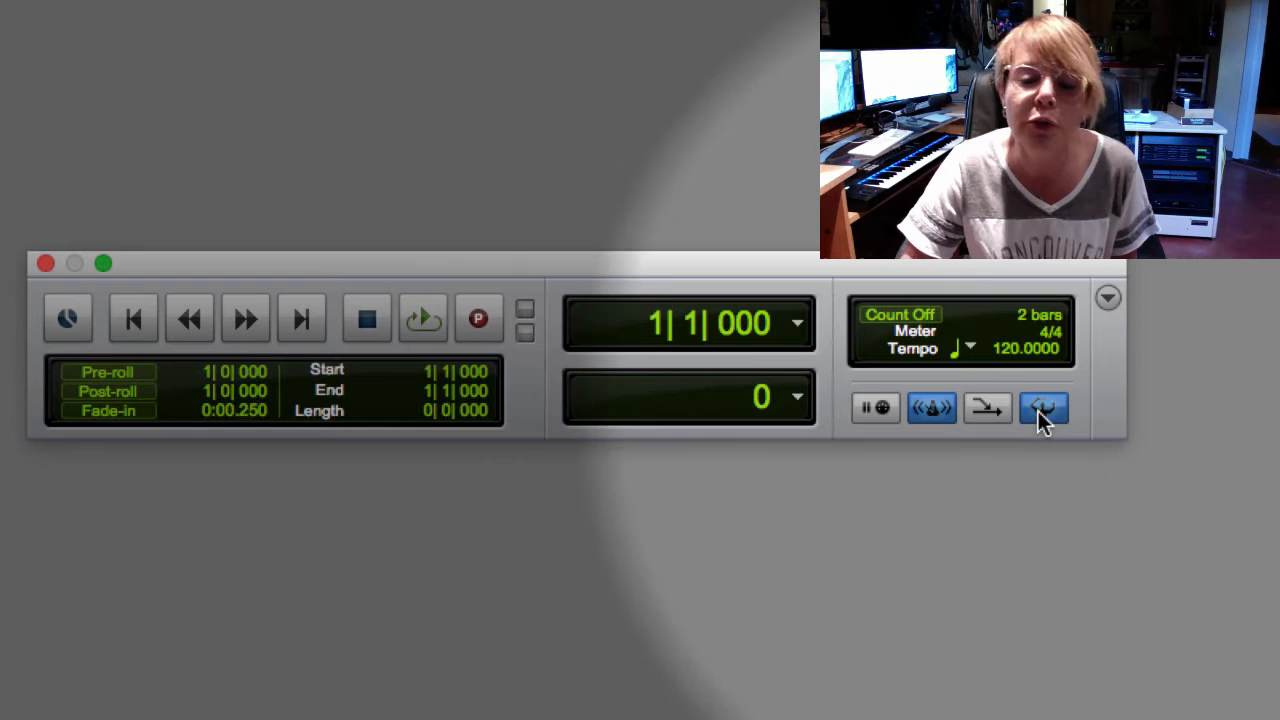
- Enter 73 in the Transport tempo field to set the session tempo
left_click(1044, 408)
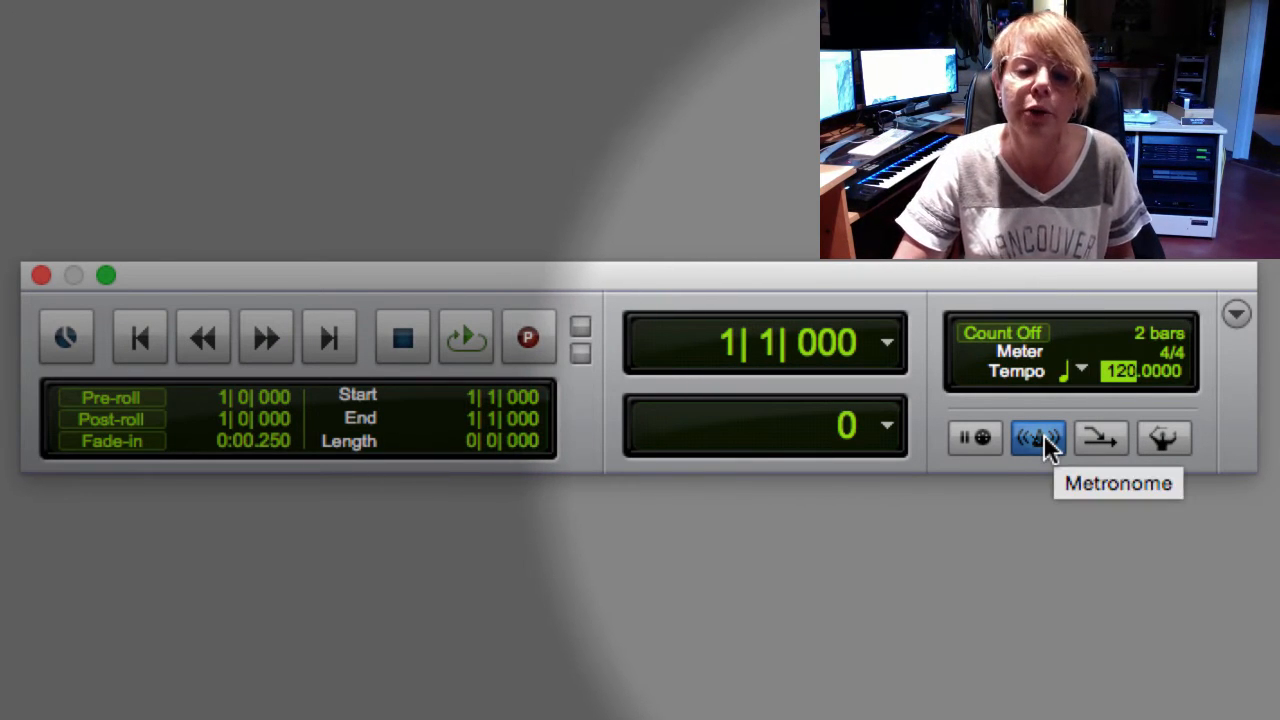
mouse_move(1130, 384)
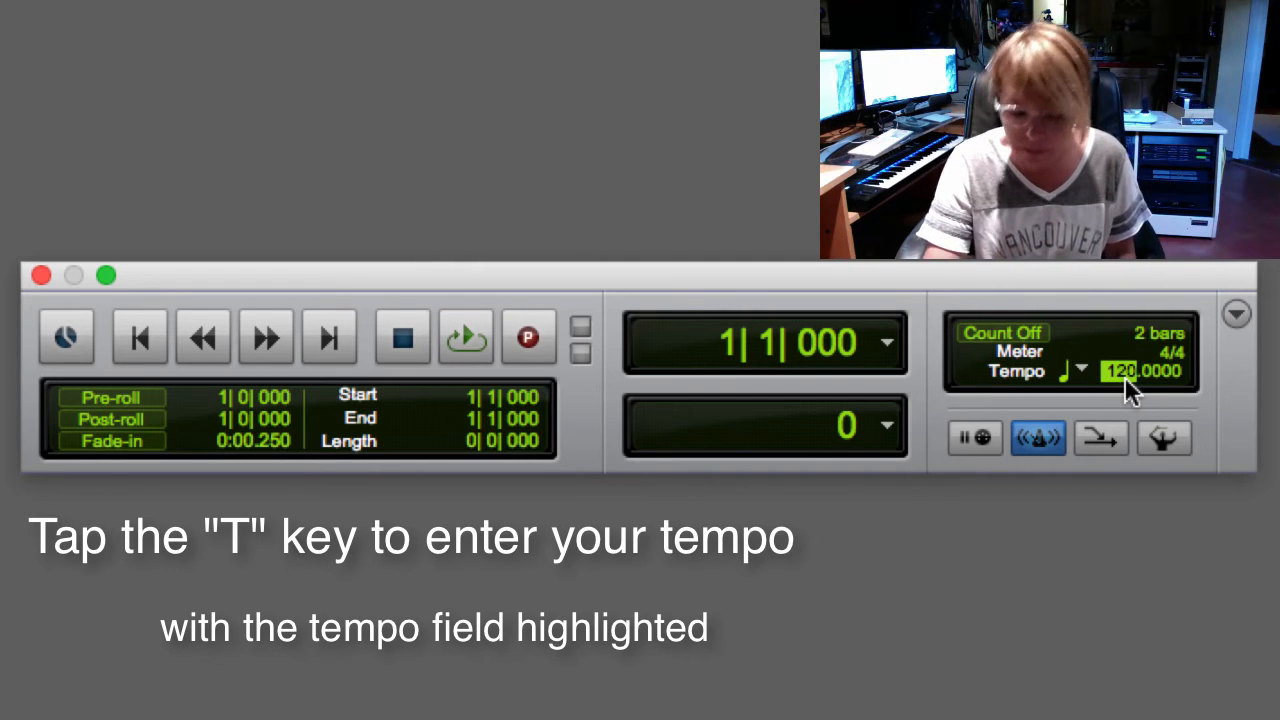
type("87")
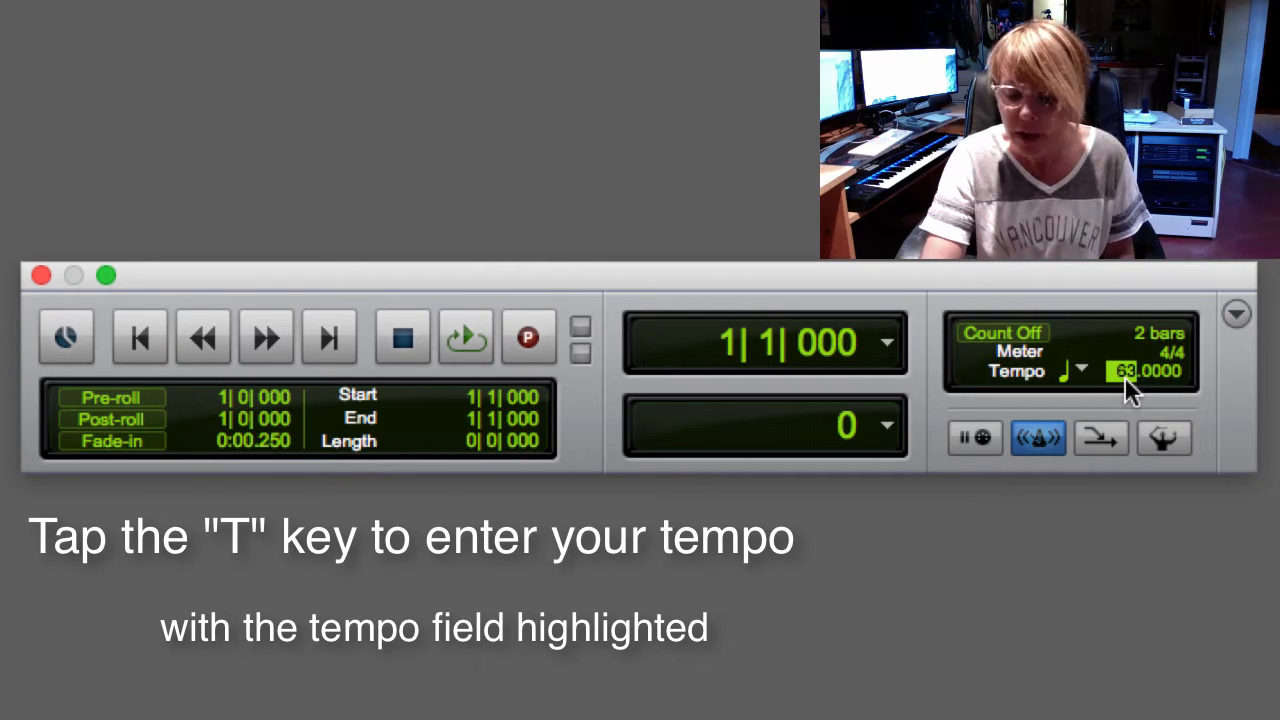
type("73")
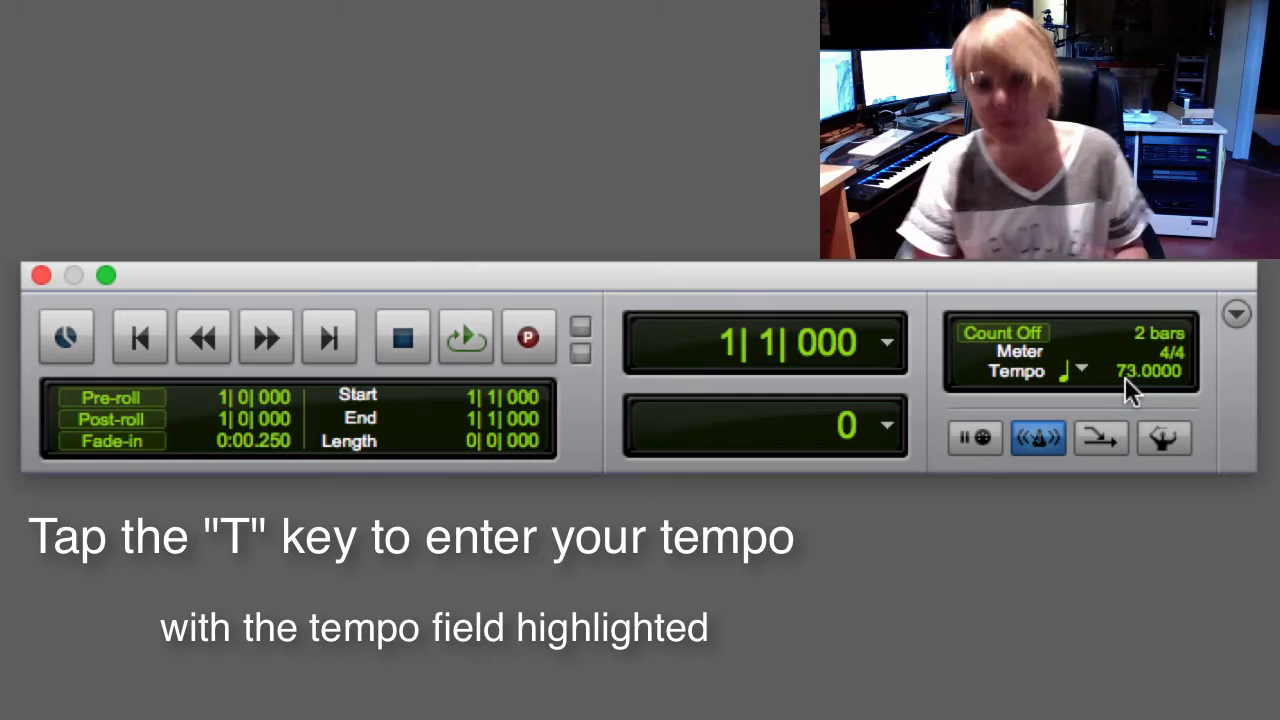
mouse_move(416, 62)
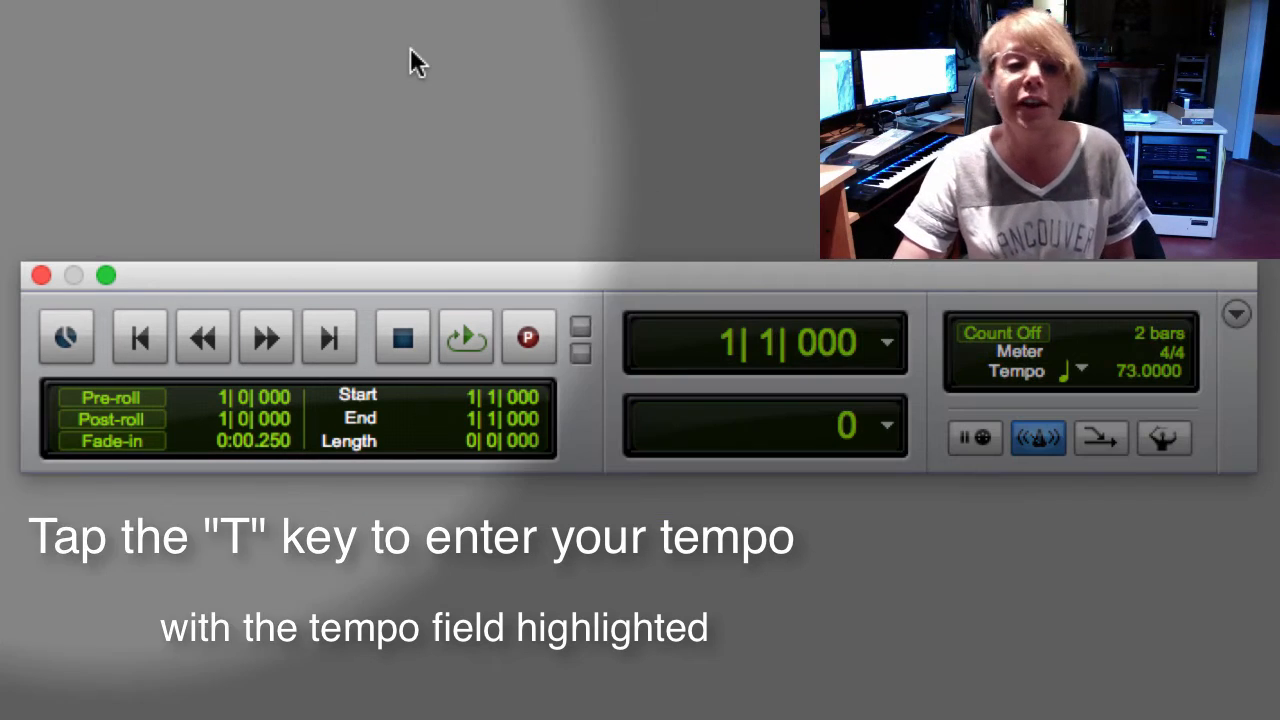
mouse_move(278, 38)
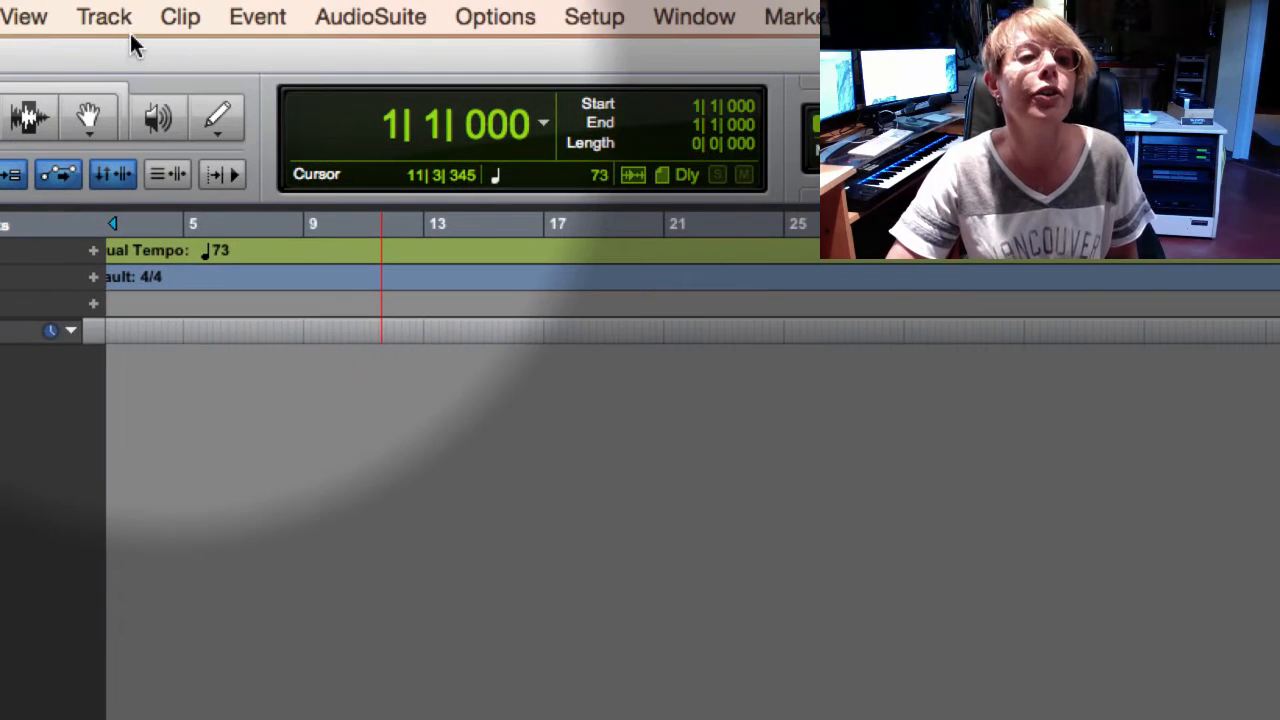
- Create a click track via Track > Create Click Track
left_click(104, 16)
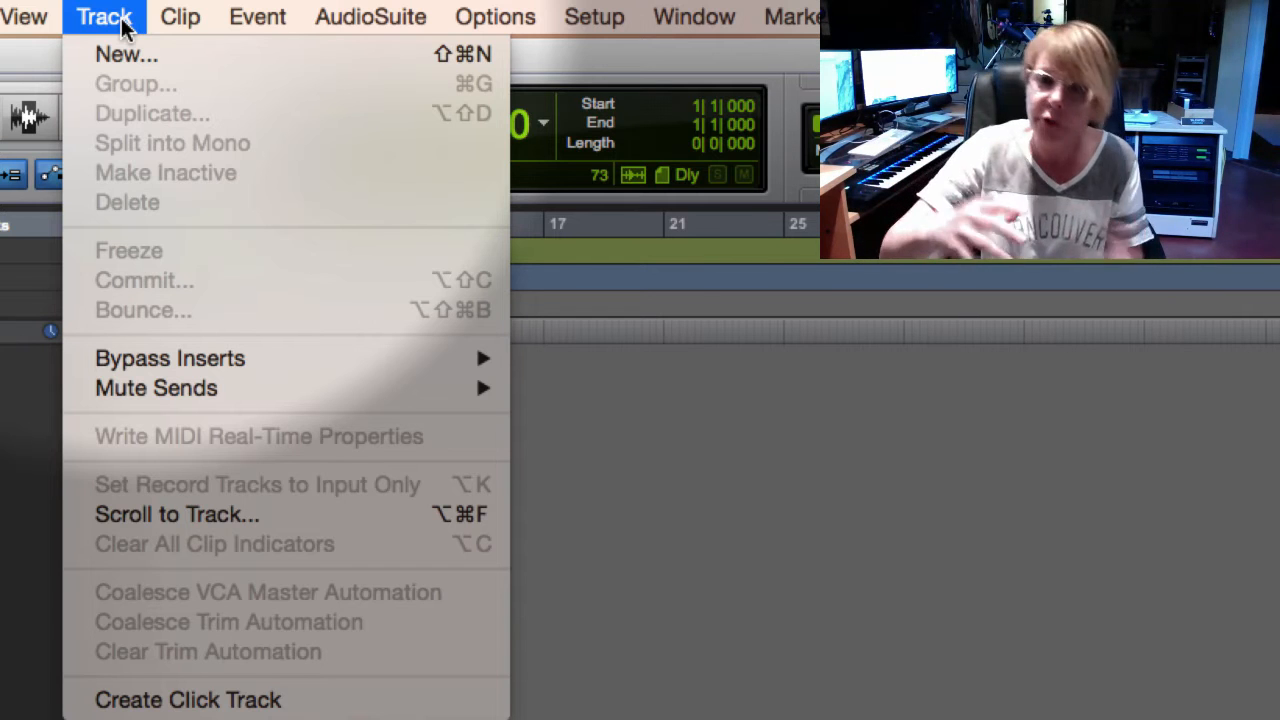
mouse_move(156, 388)
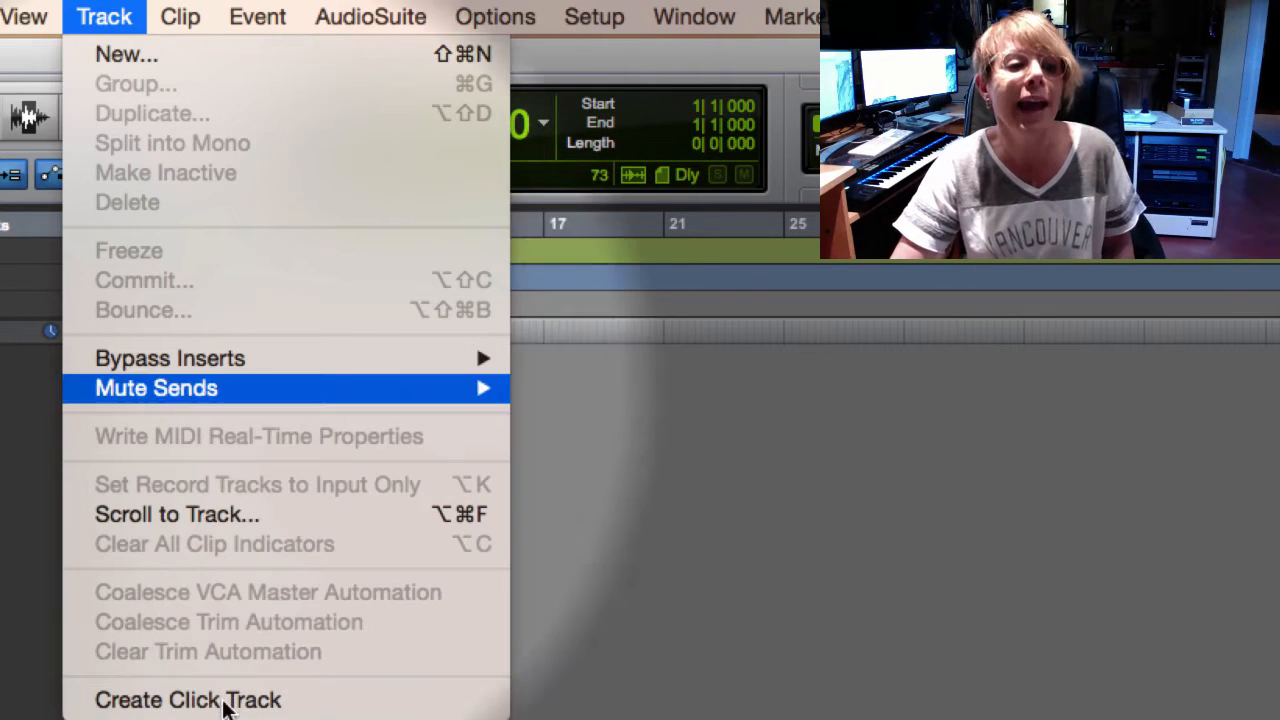
left_click(188, 700)
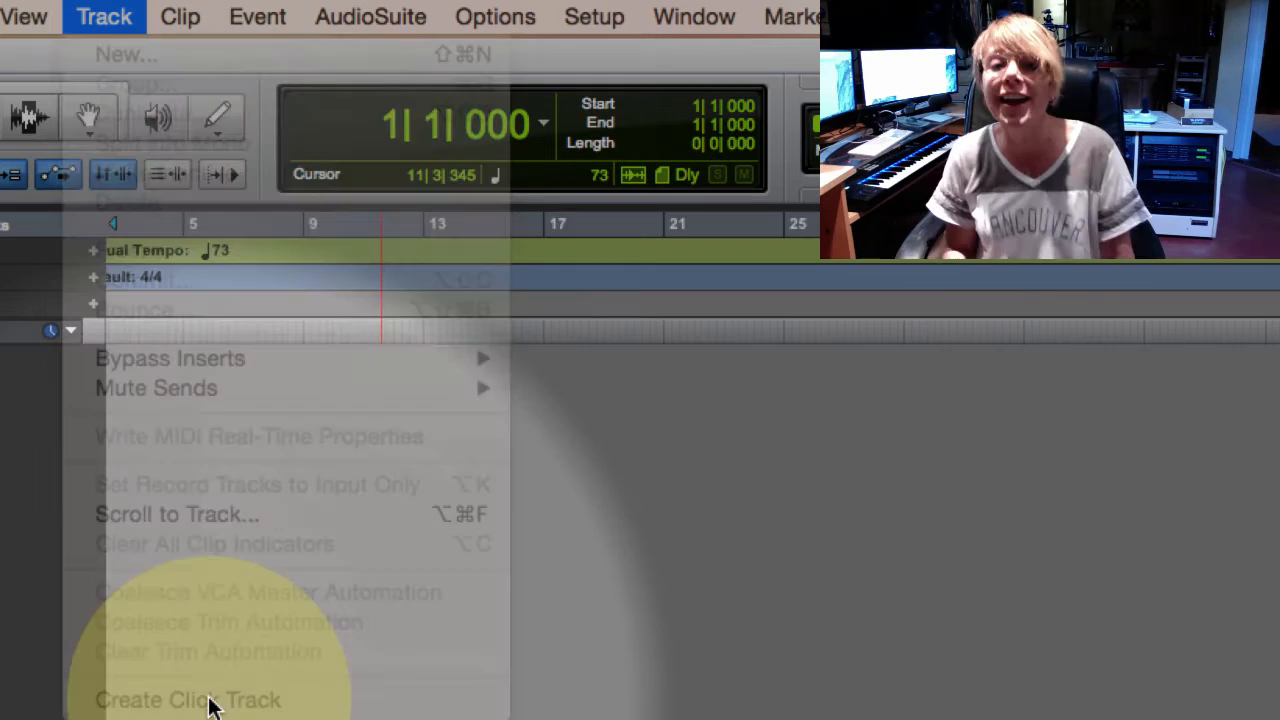
left_click(188, 700)
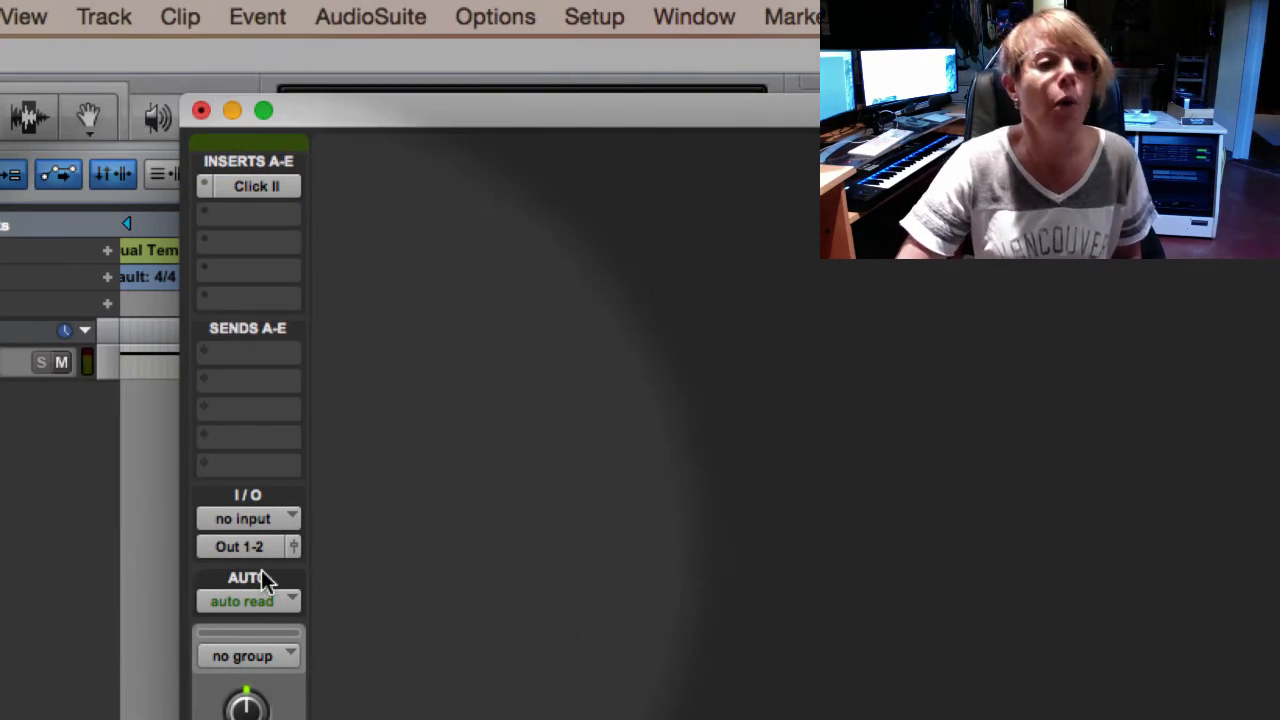
- Set the Click II sound to Bells > Dead Triangle Acc and bring up the preset settings menu
left_click(256, 186)
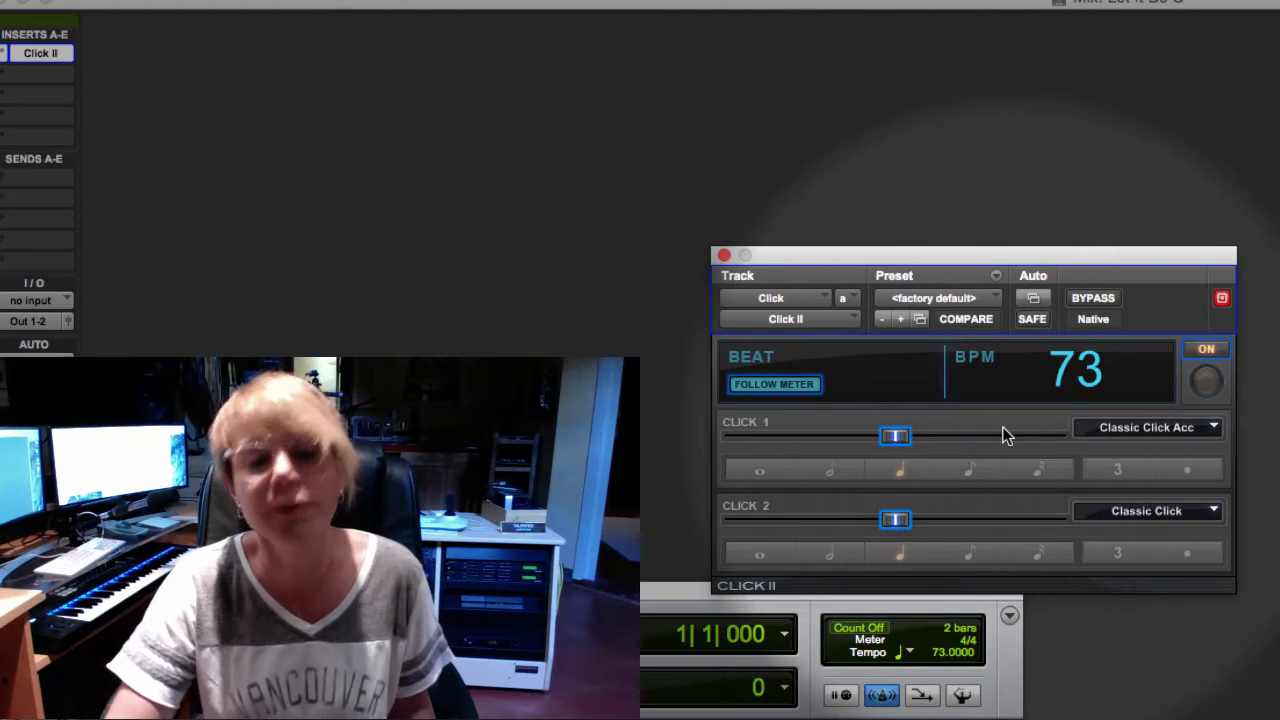
mouse_move(1116, 428)
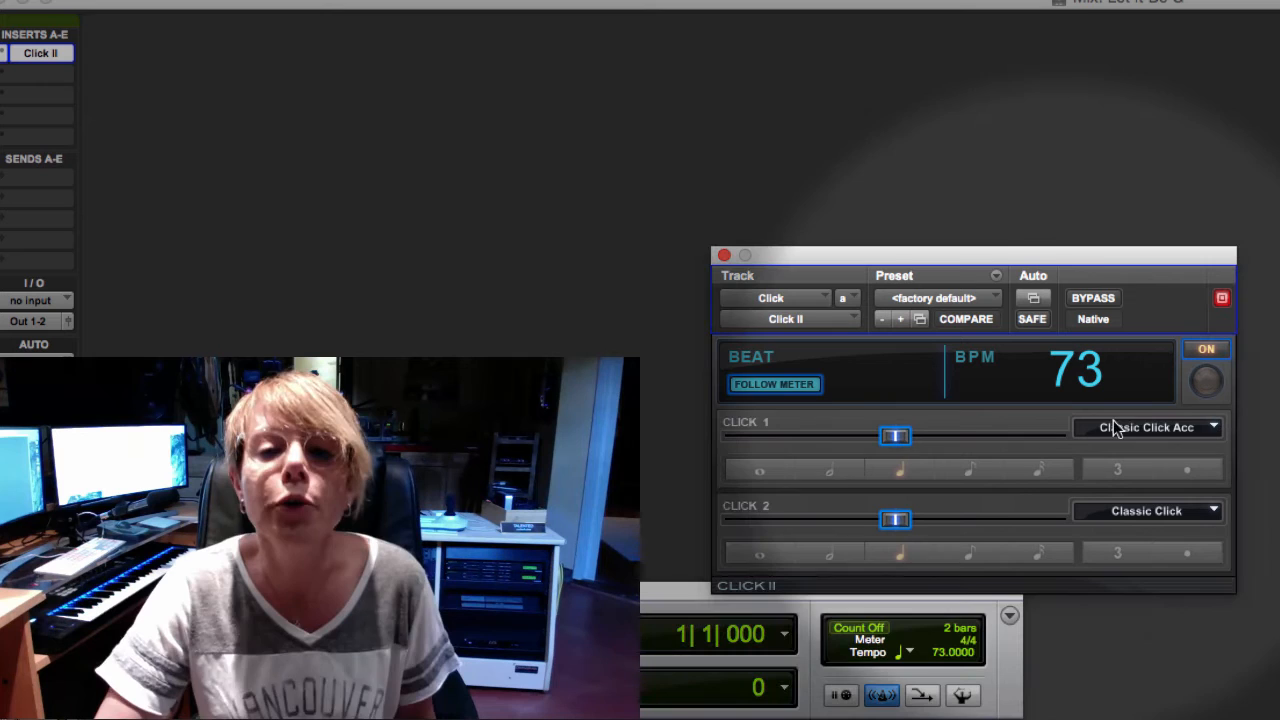
left_click(1148, 428)
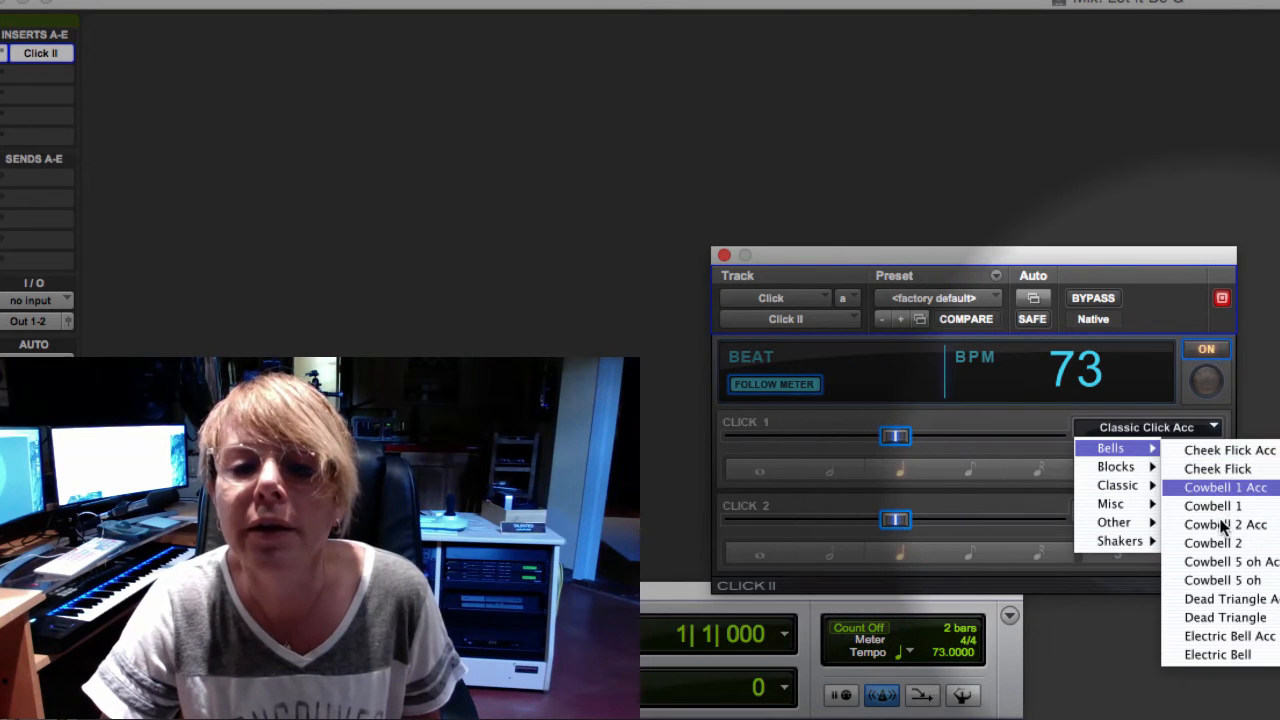
mouse_move(1230, 598)
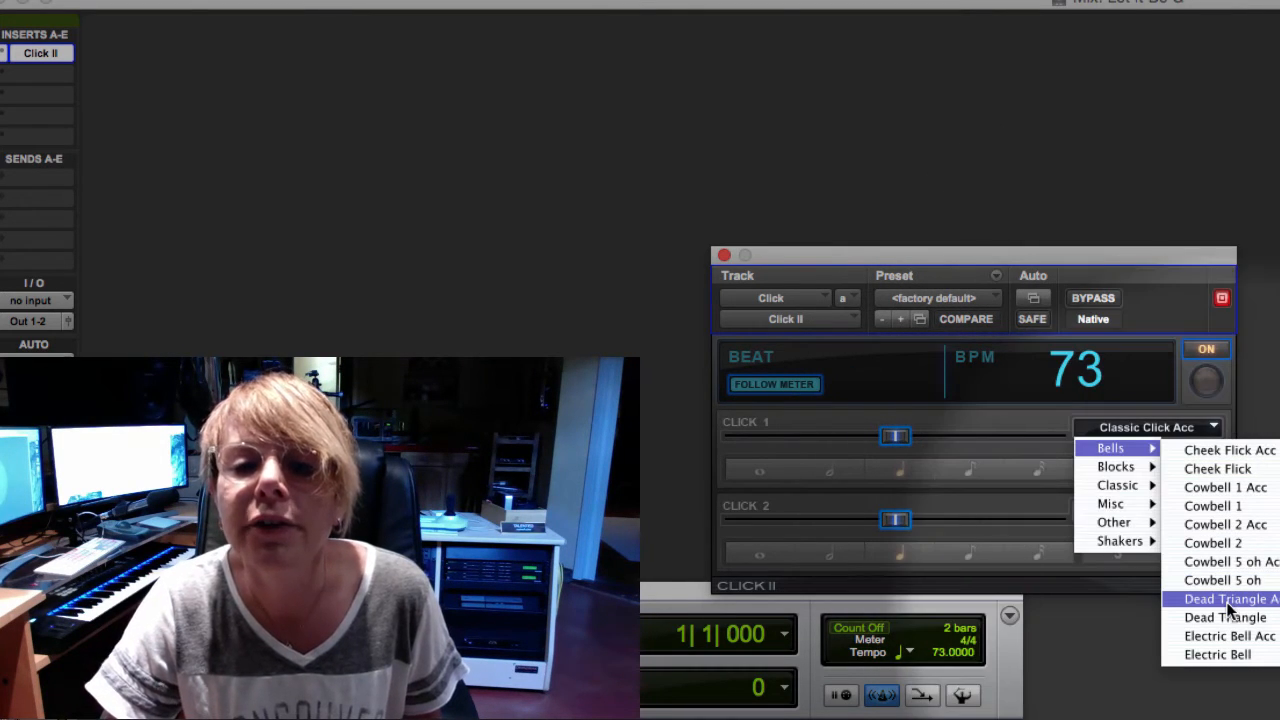
left_click(1228, 598)
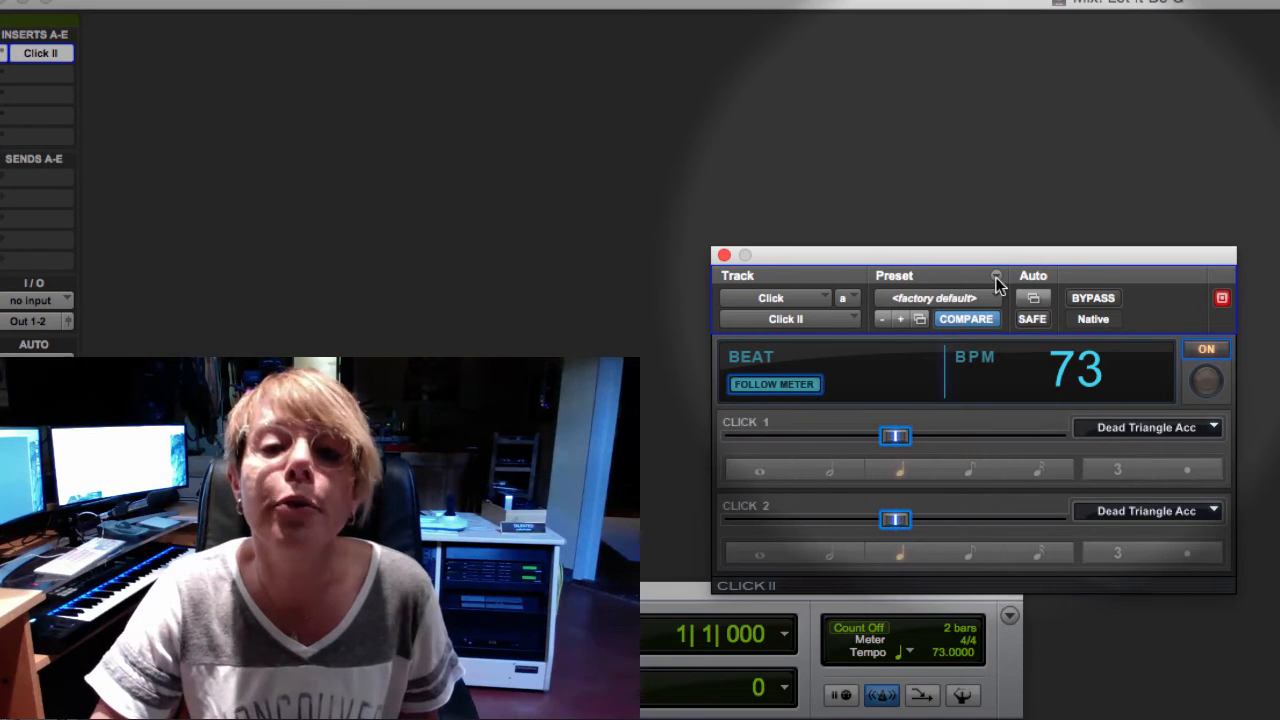
left_click(996, 282)
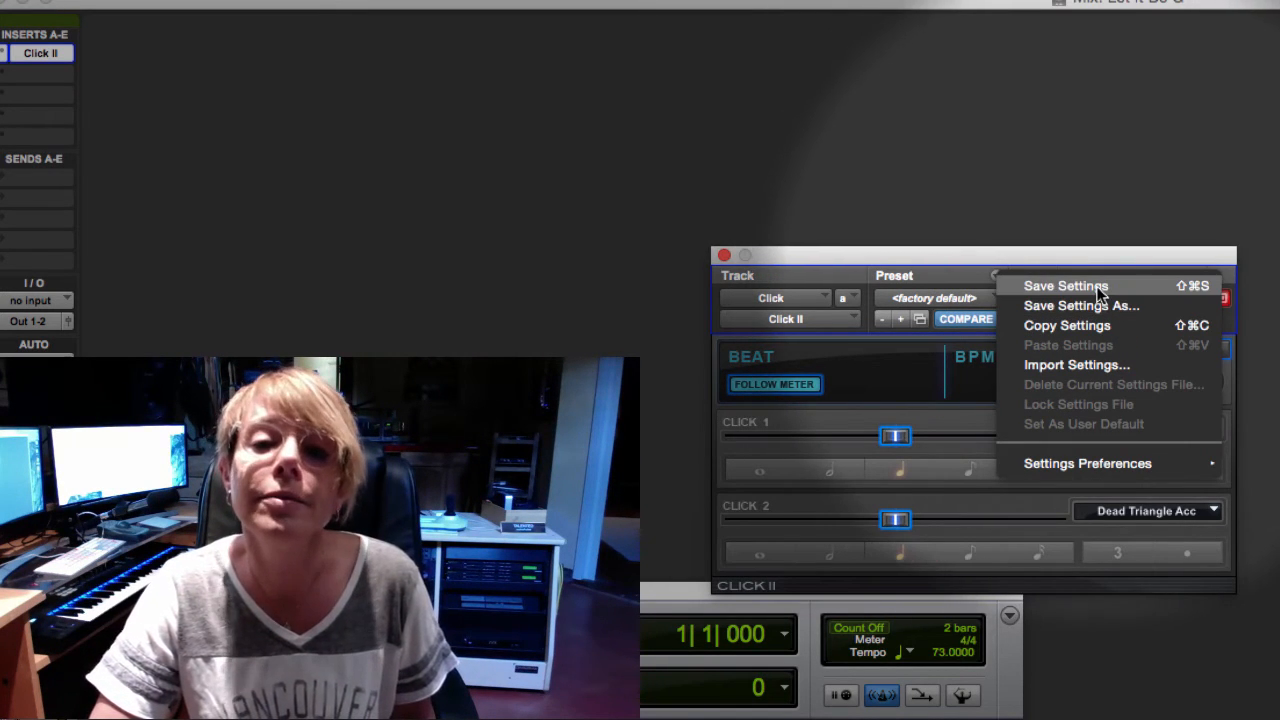
- Save the click settings as a preset named 'Dead Triangle'
left_click(1080, 304)
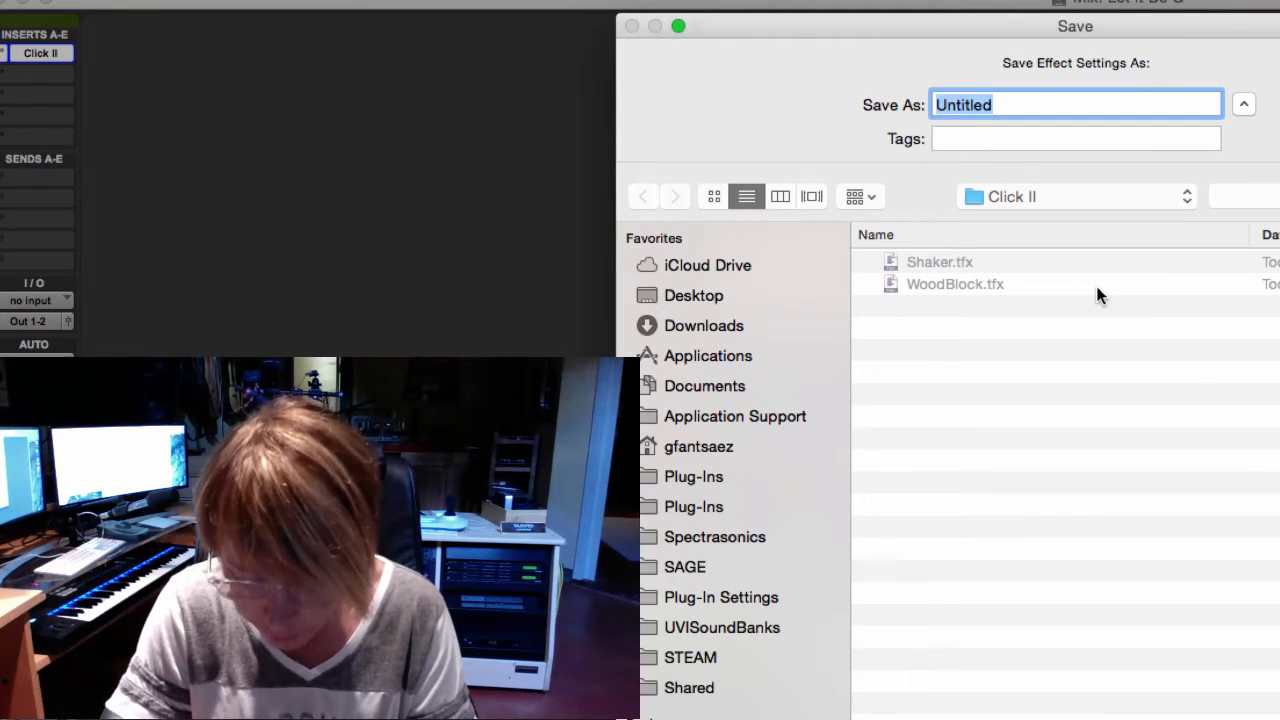
type("Dead Tr")
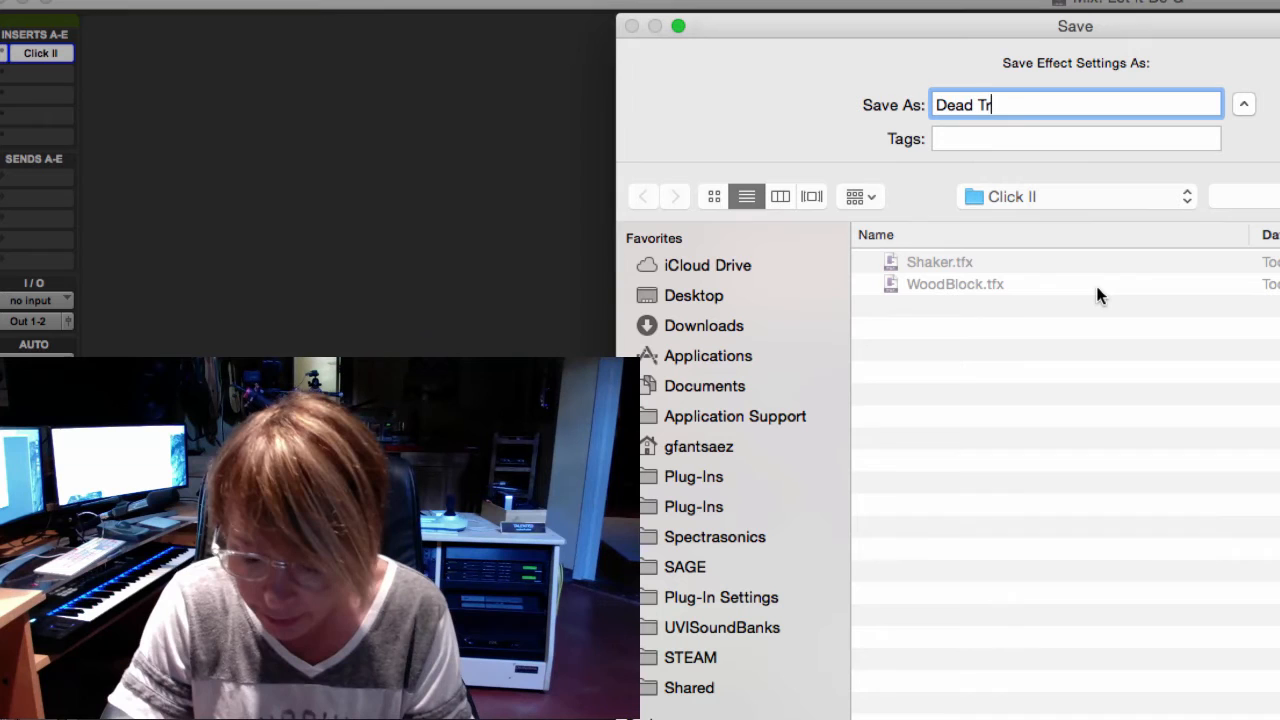
type("iangle")
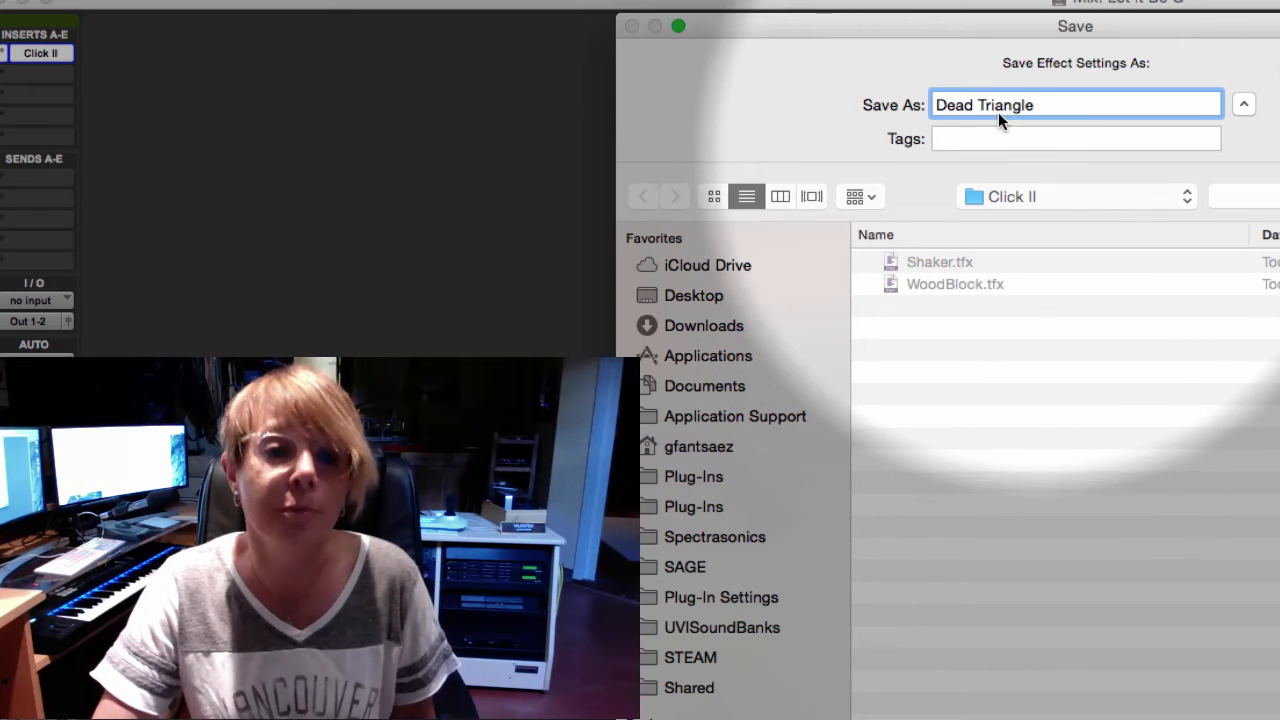
mouse_move(1228, 556)
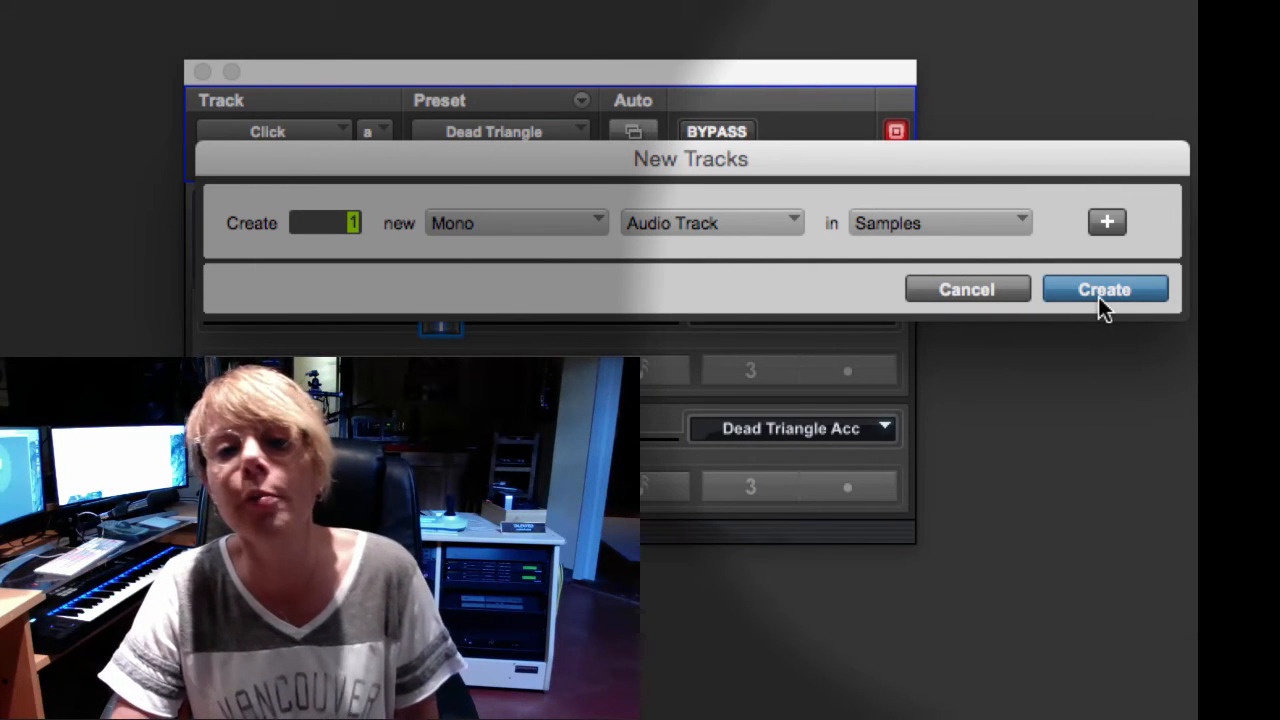
- Create one new mono audio track, Audio 1, in the session
left_click(1104, 288)
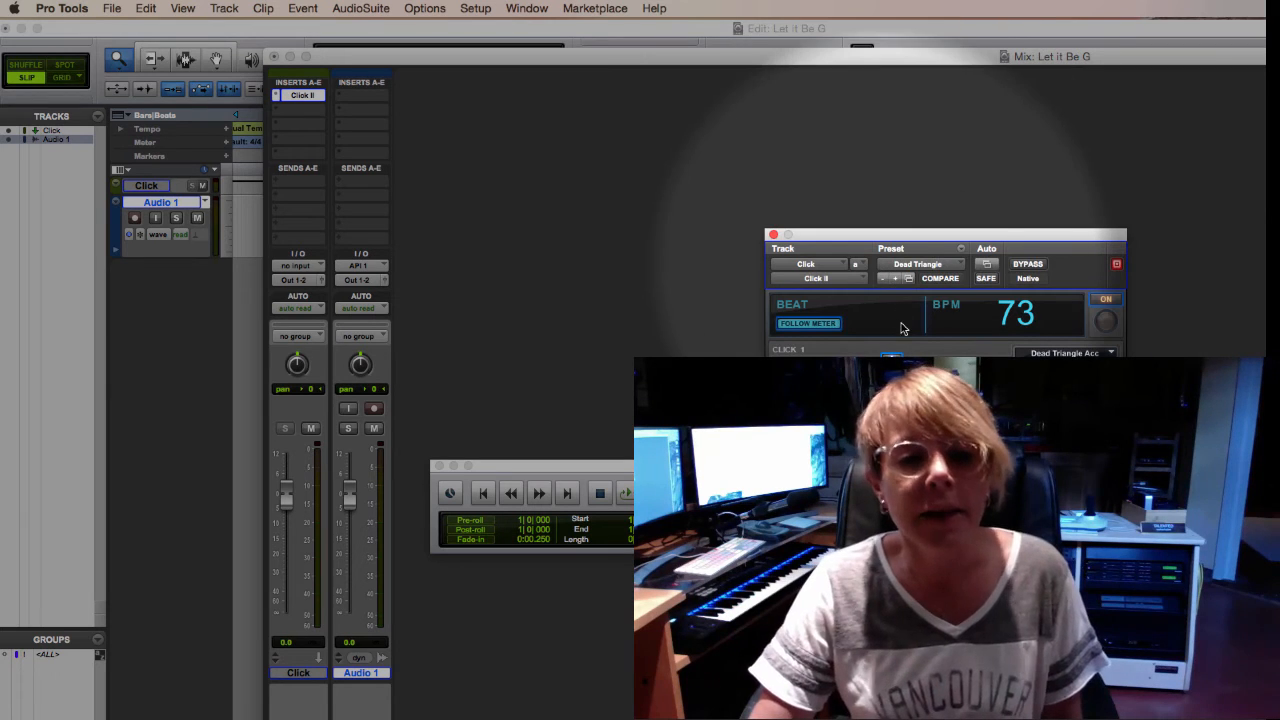
mouse_move(904, 332)
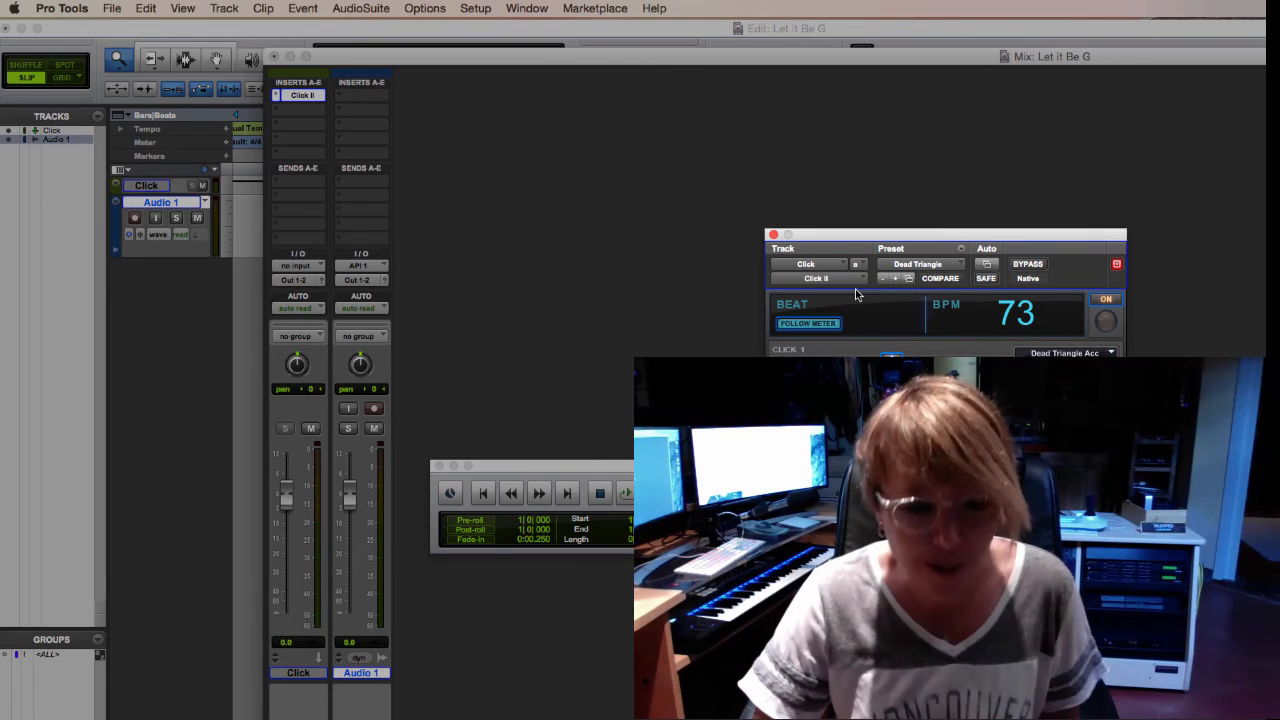
mouse_move(800, 296)
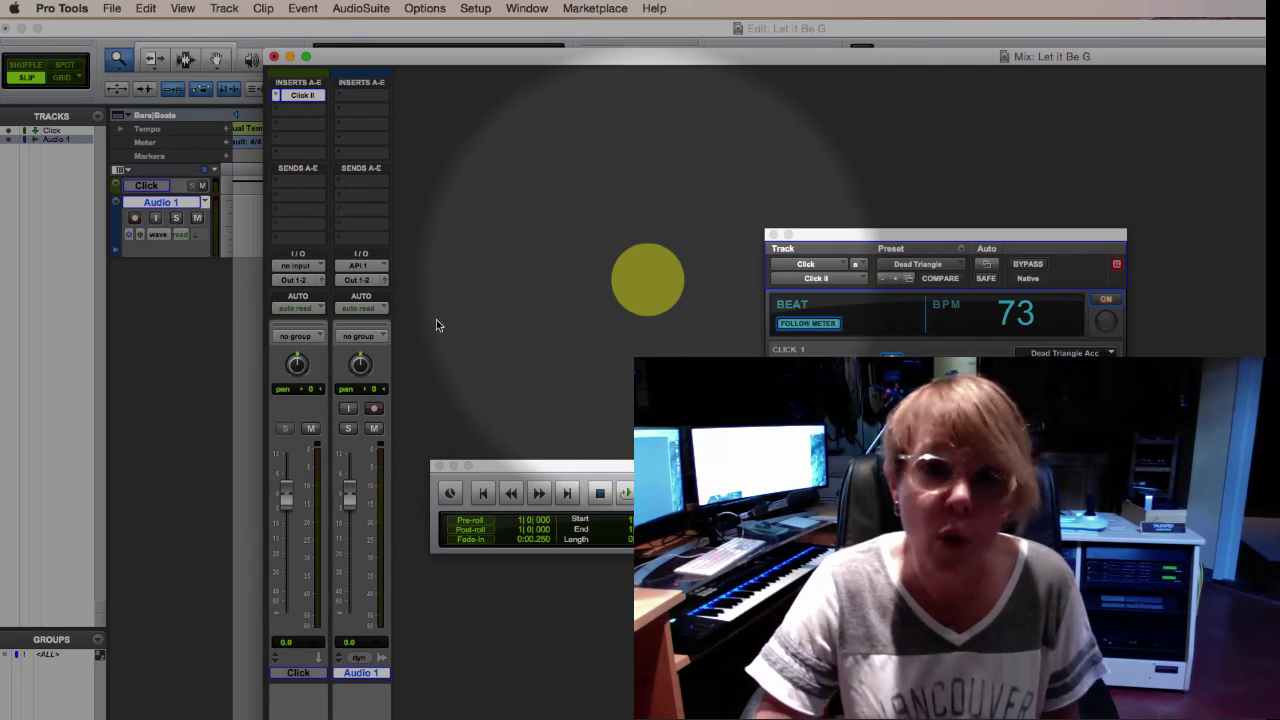
left_click(374, 408)
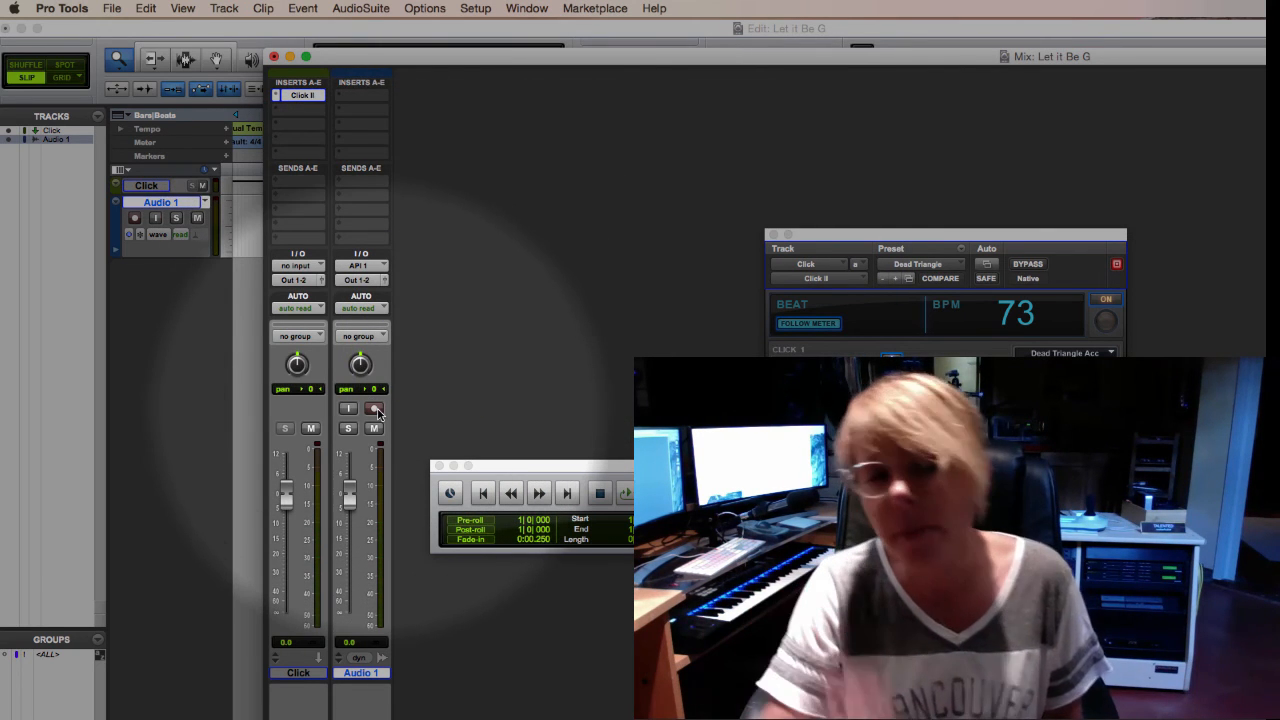